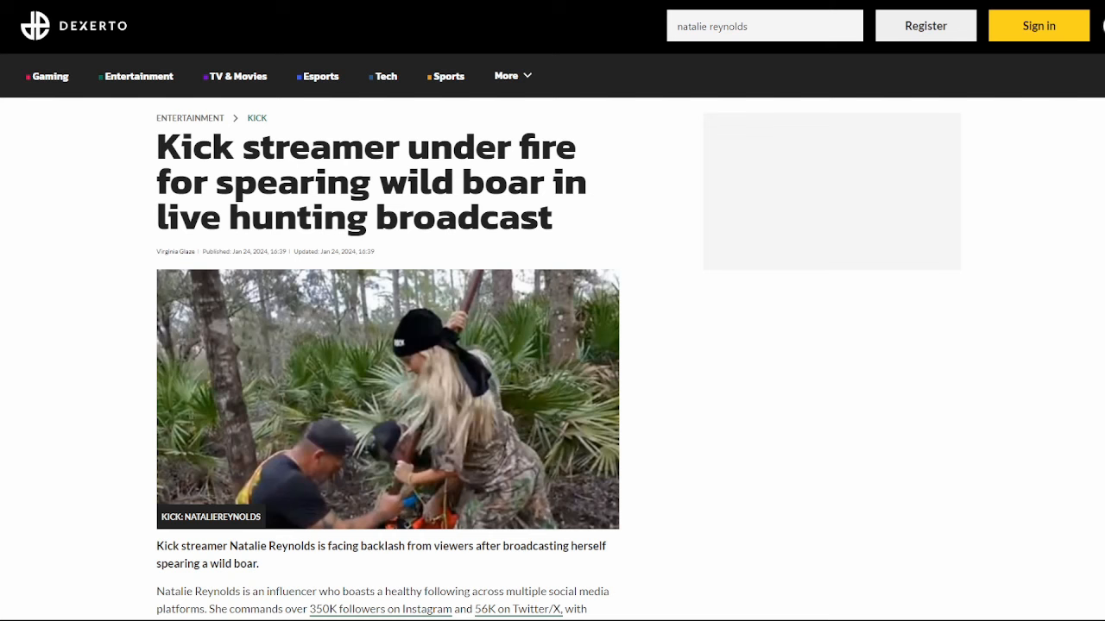
mouse_move(783, 311)
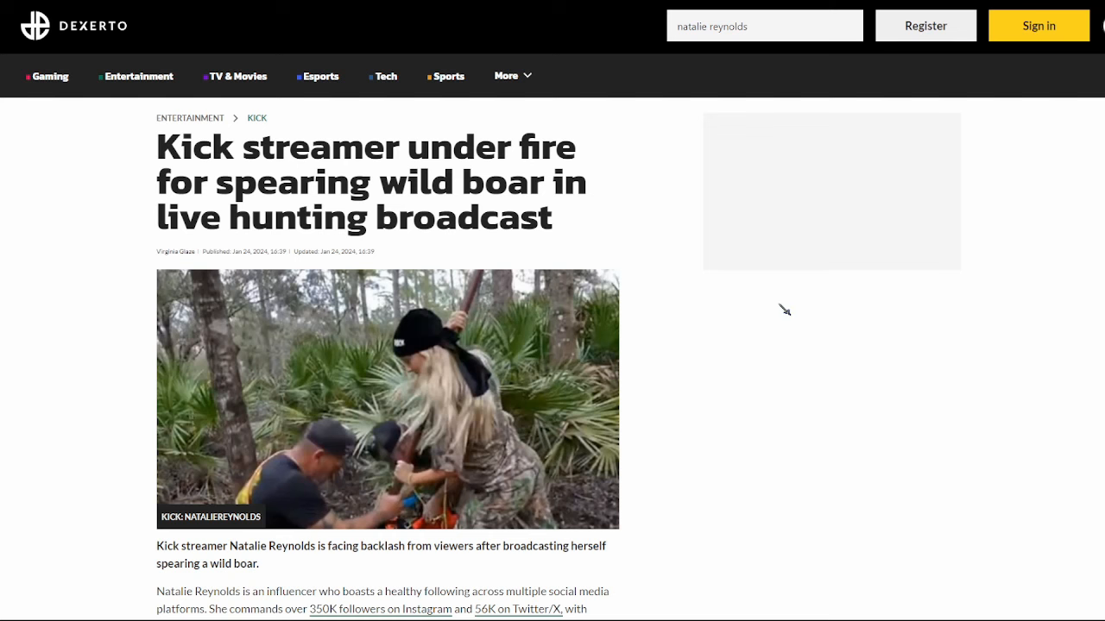
mouse_move(777, 233)
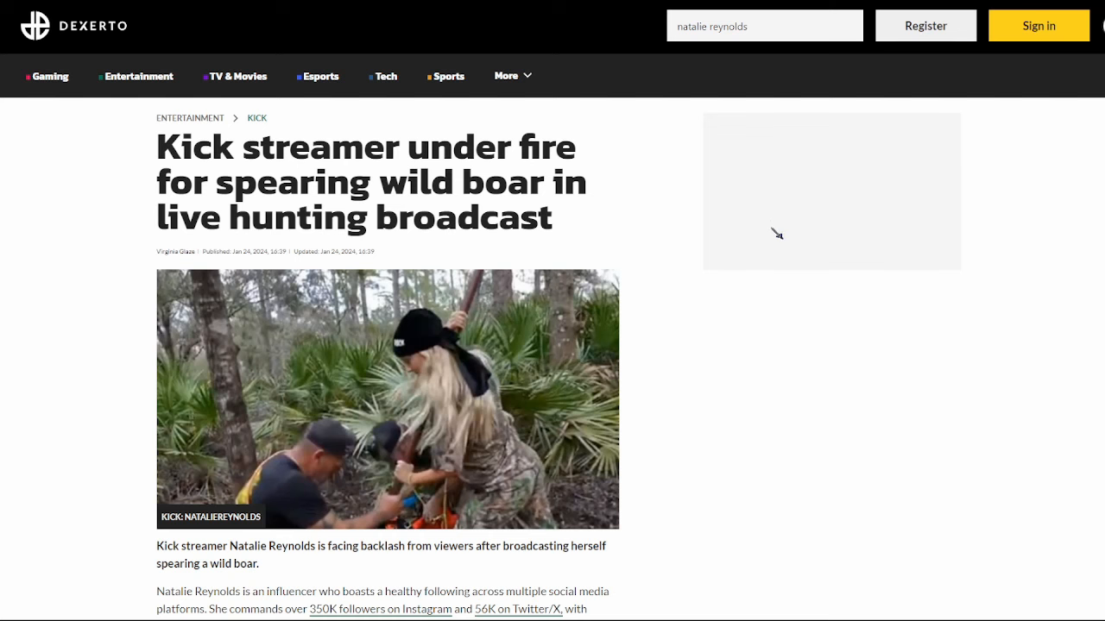
Scroll down the Dexerto boar-hunting article past the embedded video post and viewer reactions.
scroll(down, 3)
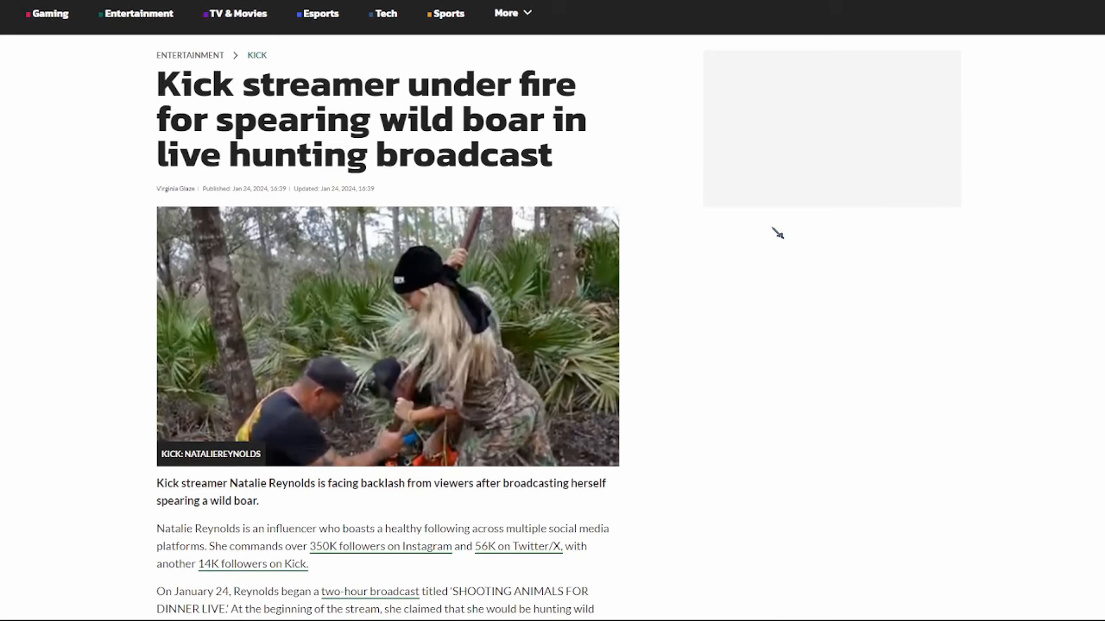
scroll(down, 3)
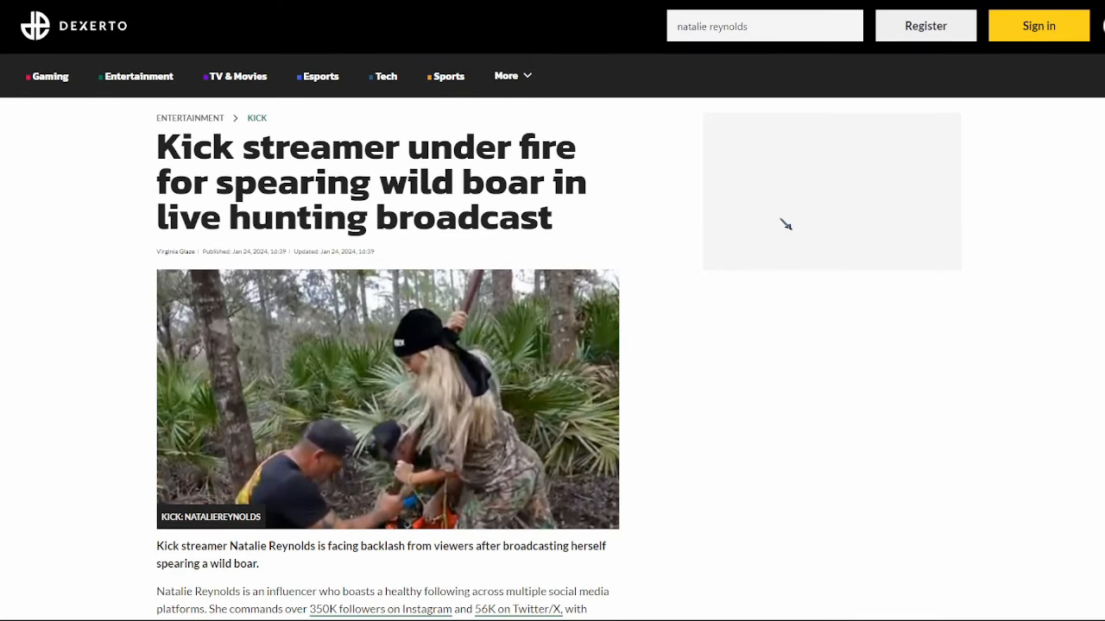
mouse_move(818, 157)
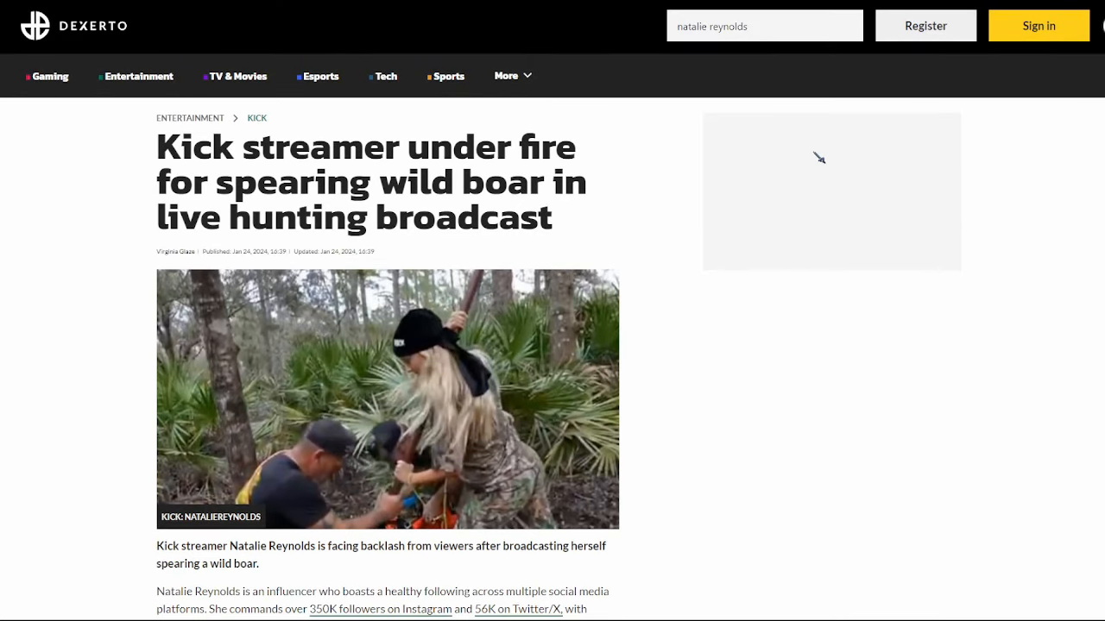
scroll(down, 3)
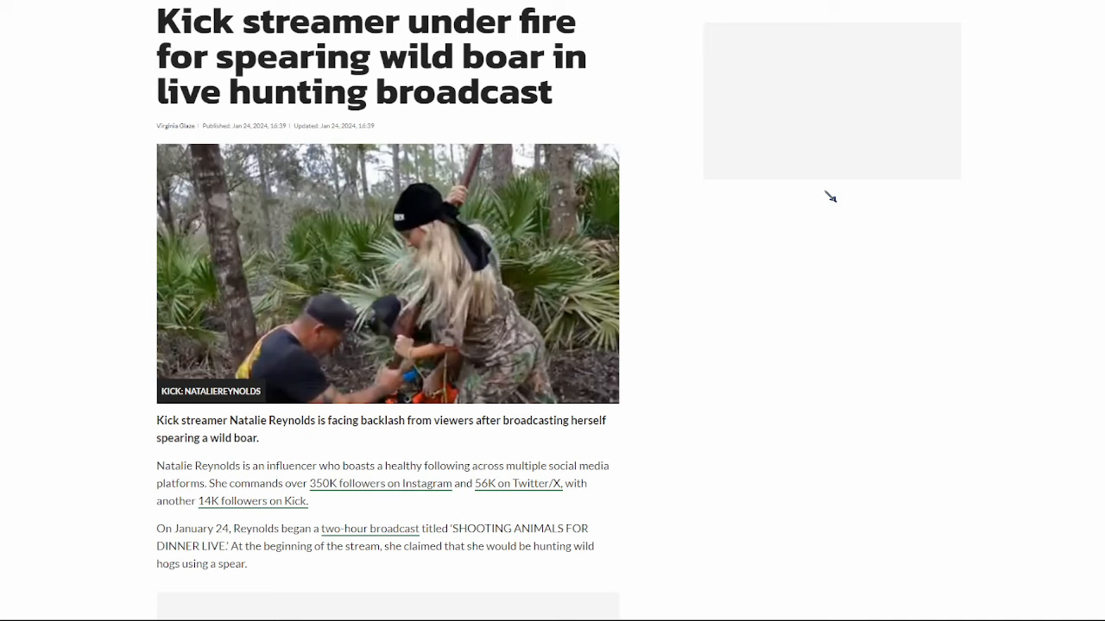
scroll(down, 3)
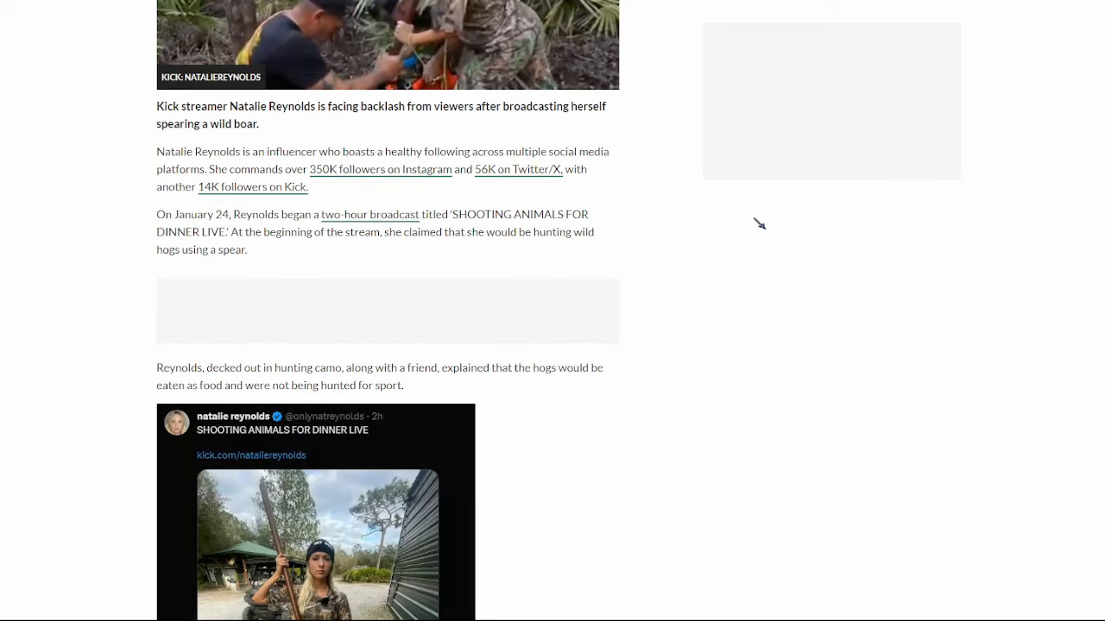
scroll(down, 3)
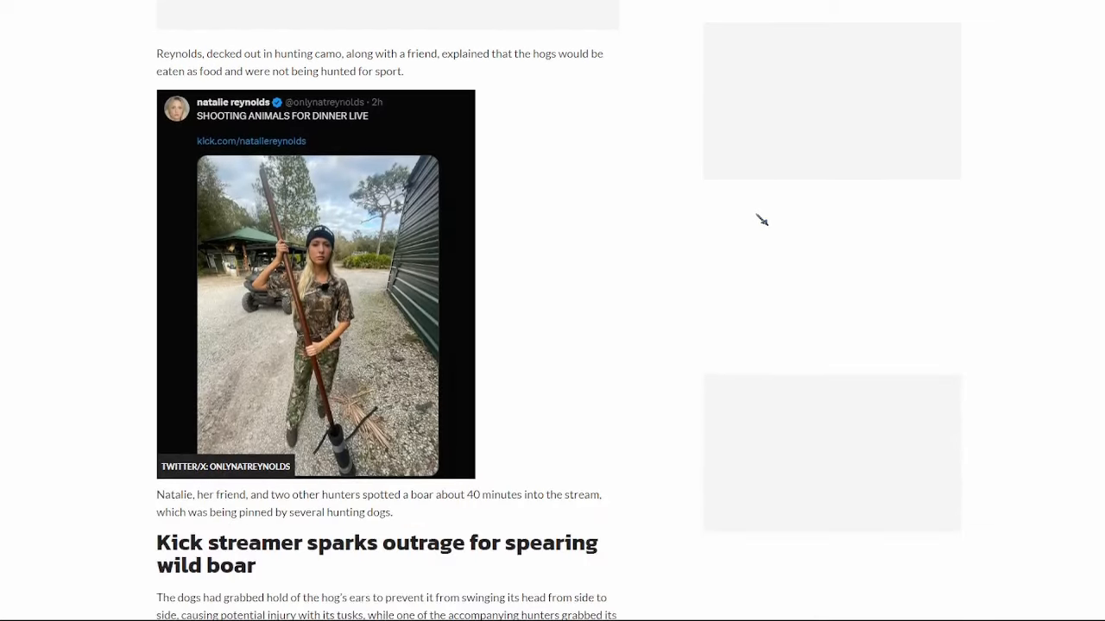
scroll(down, 3)
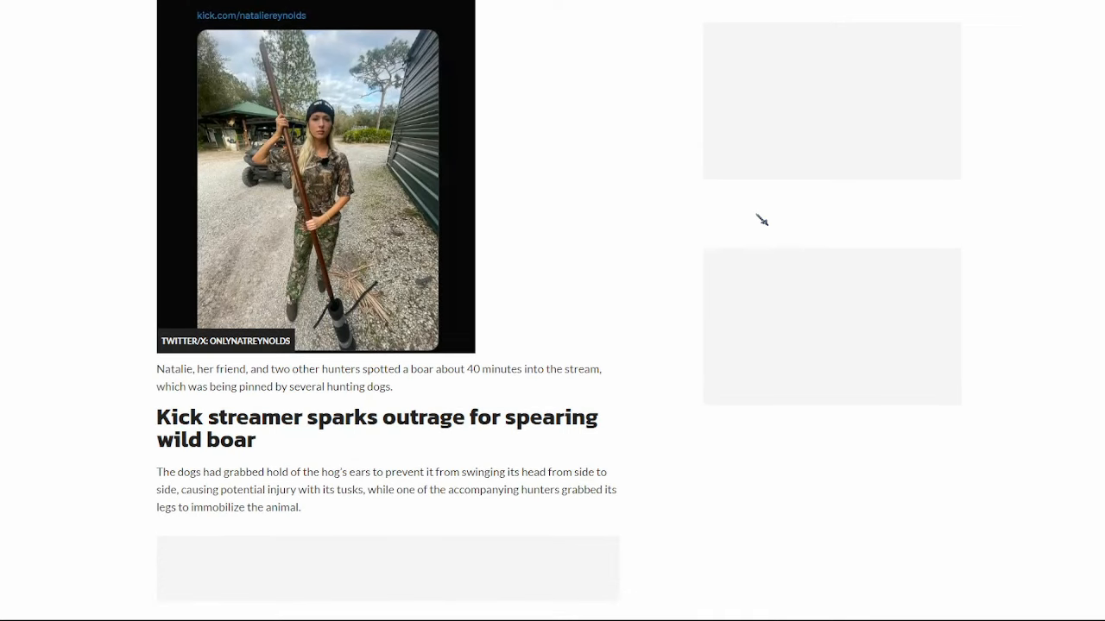
mouse_move(761, 7)
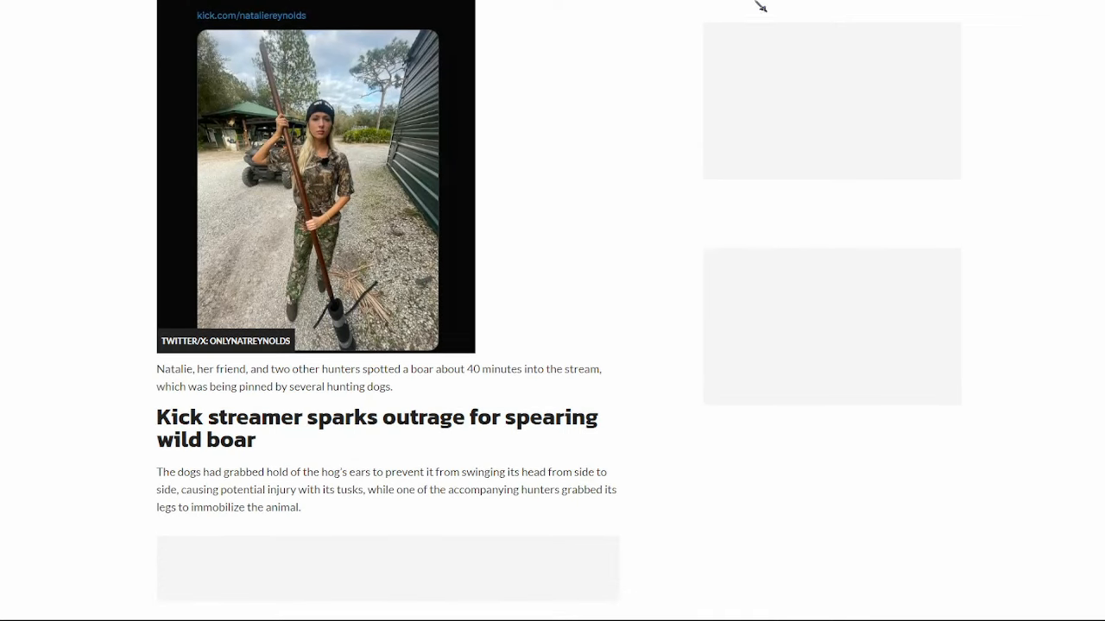
Continue down to the USDA wild boar hunting rules and Kick Community Guidelines paragraphs.
scroll(down, 3)
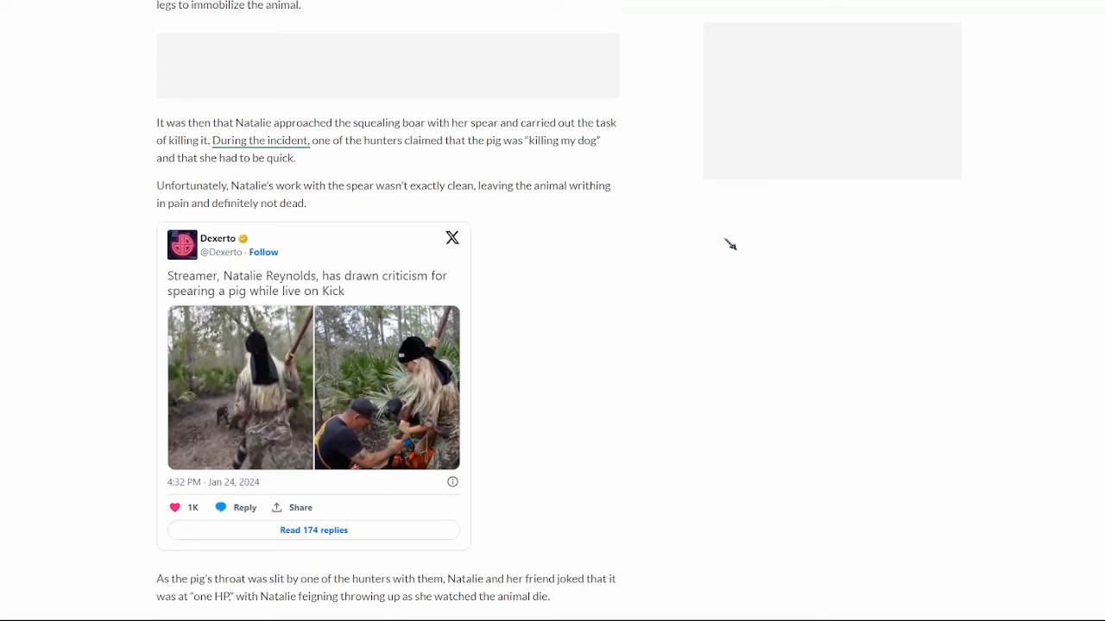
scroll(down, 3)
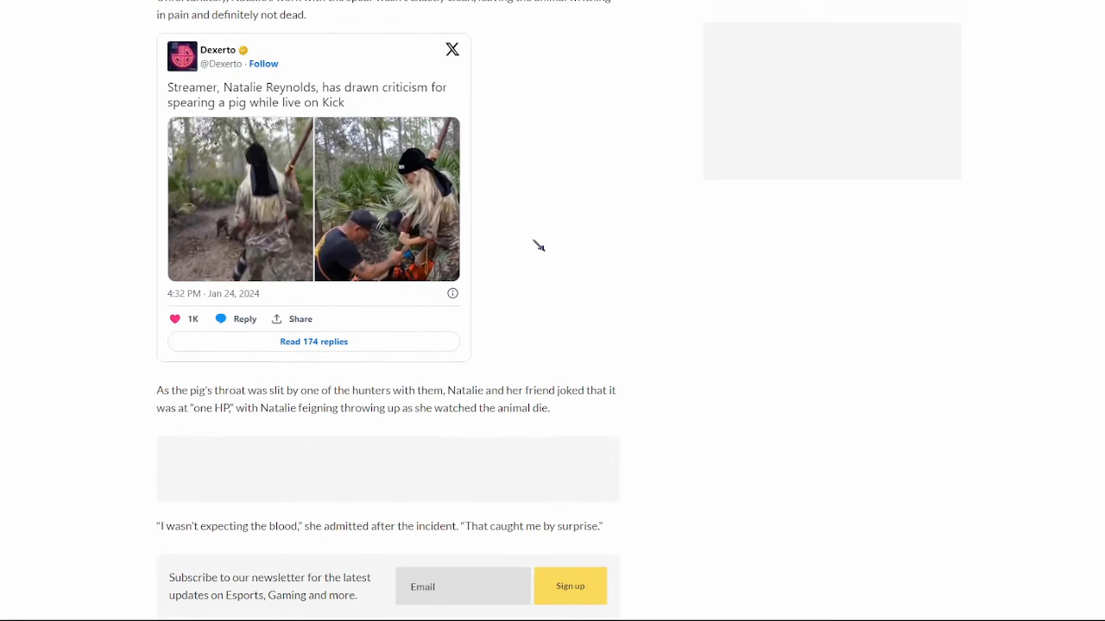
scroll(down, 3)
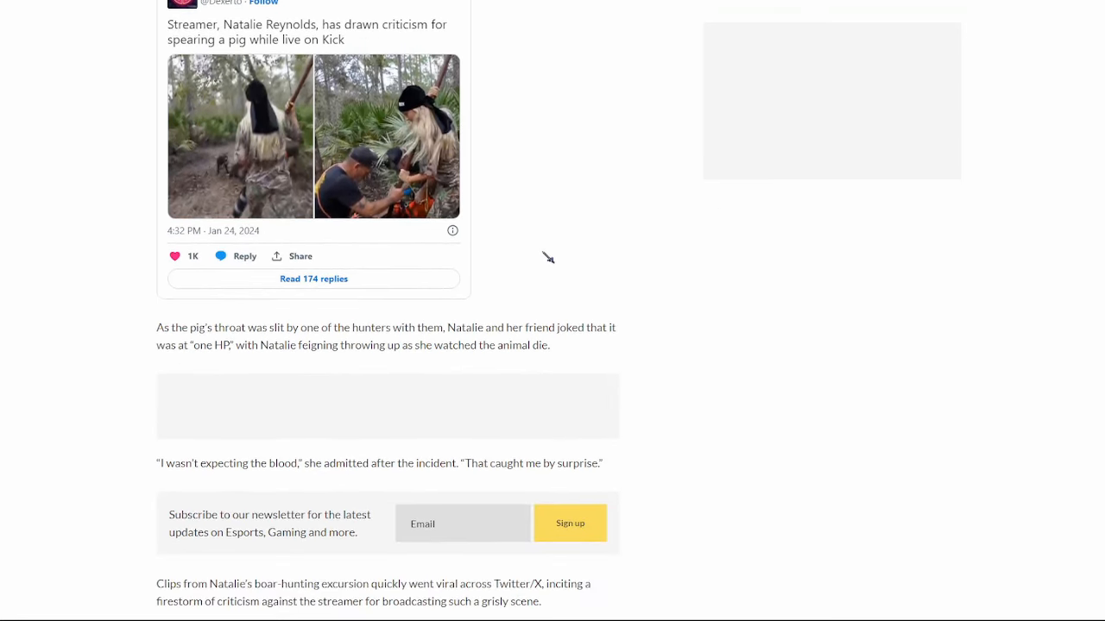
scroll(down, 3)
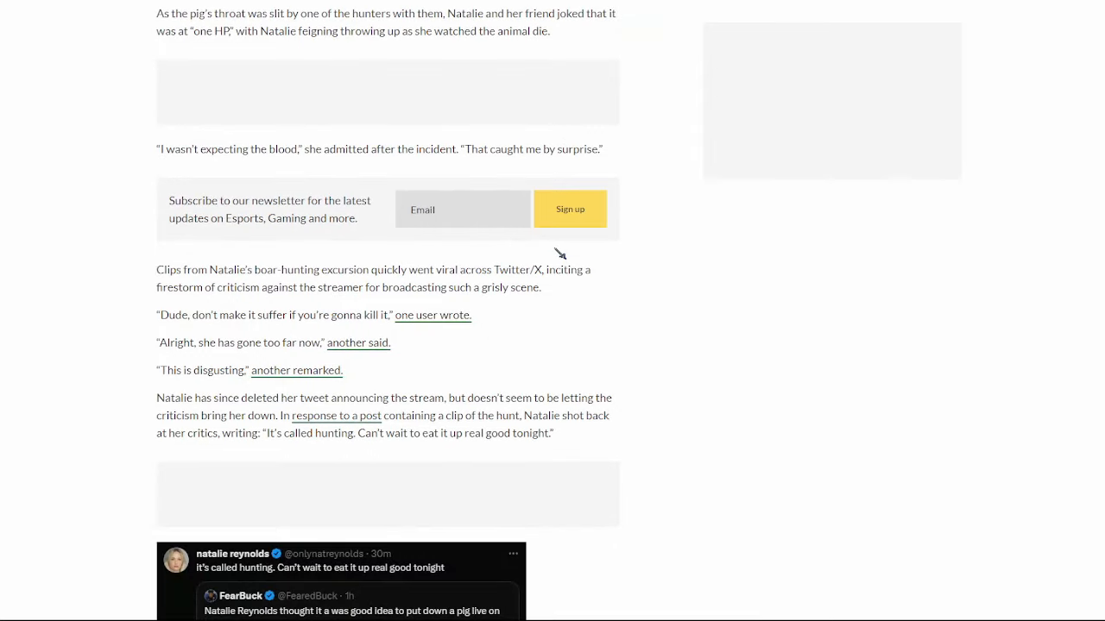
scroll(down, 3)
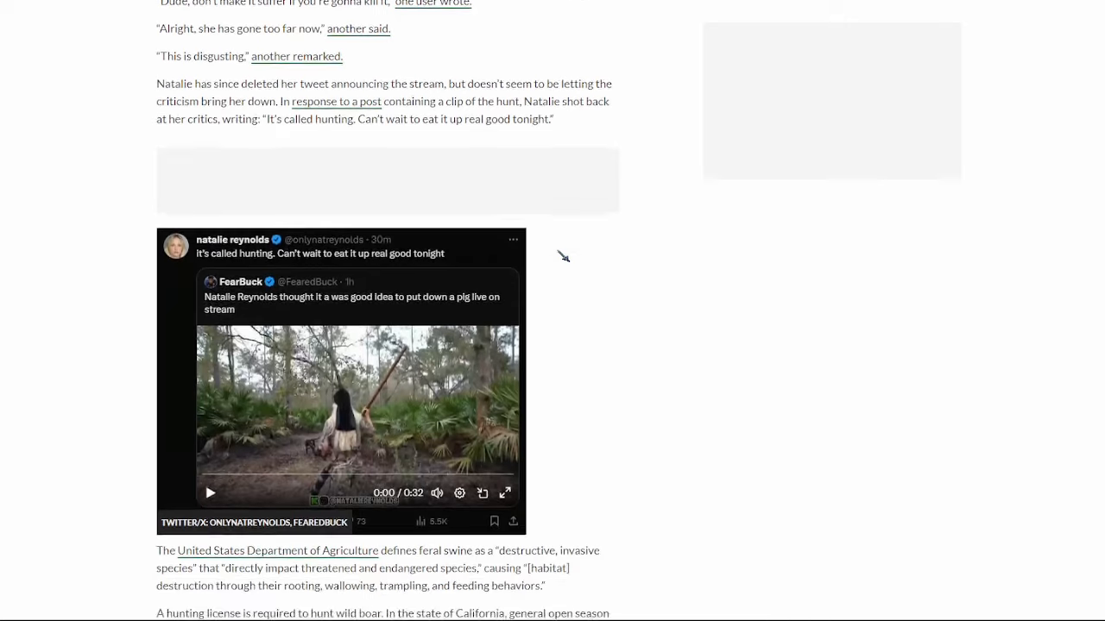
scroll(down, 3)
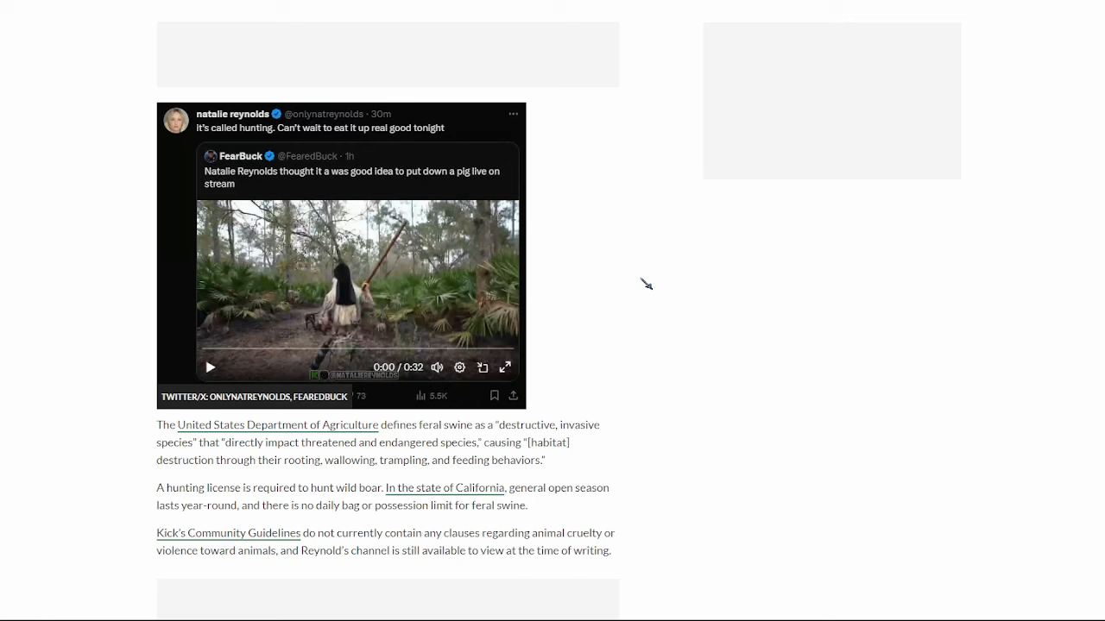
scroll(down, 3)
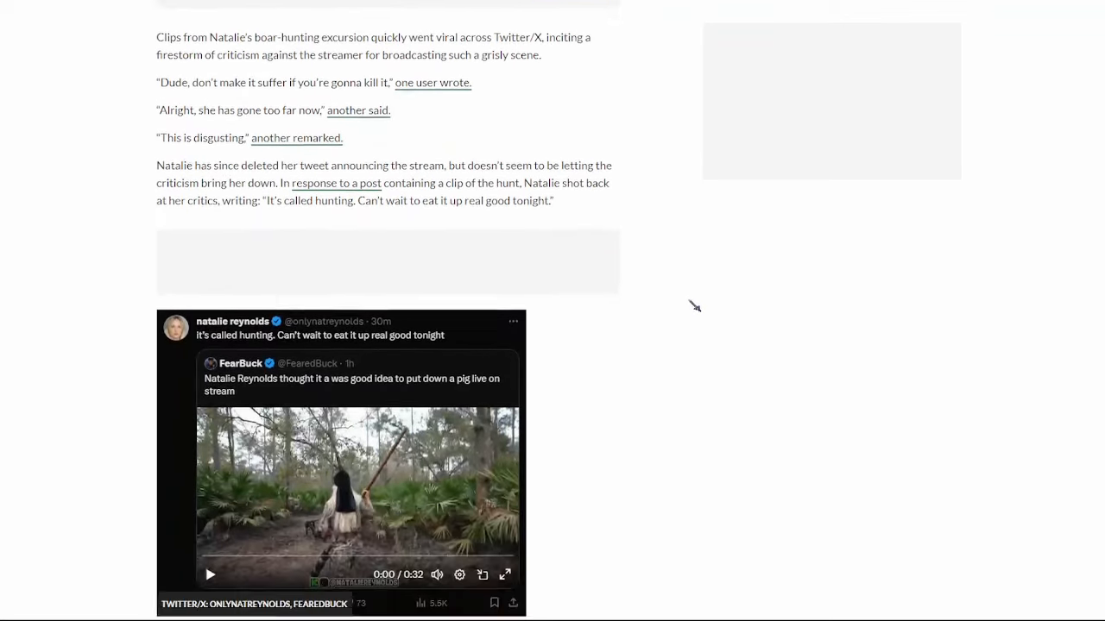
scroll(down, 3)
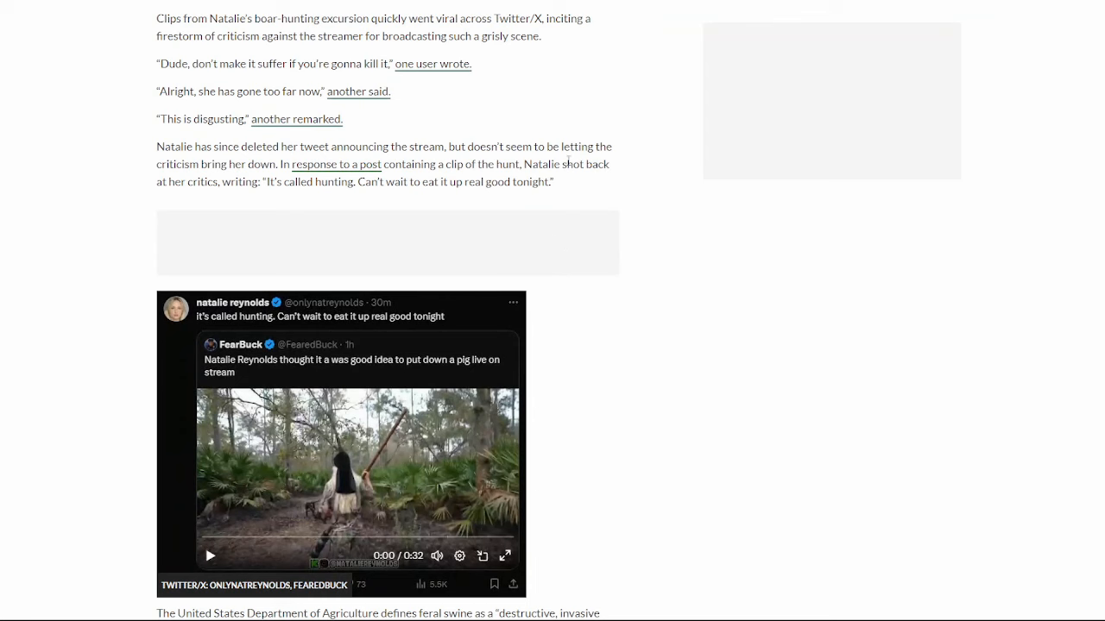
scroll(down, 3)
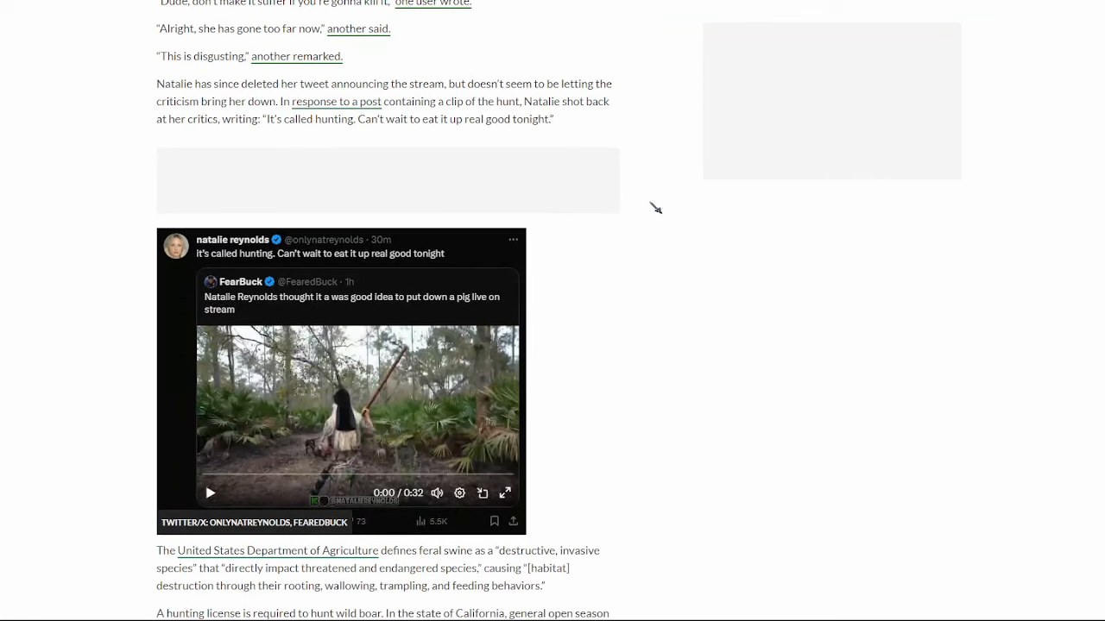
scroll(down, 3)
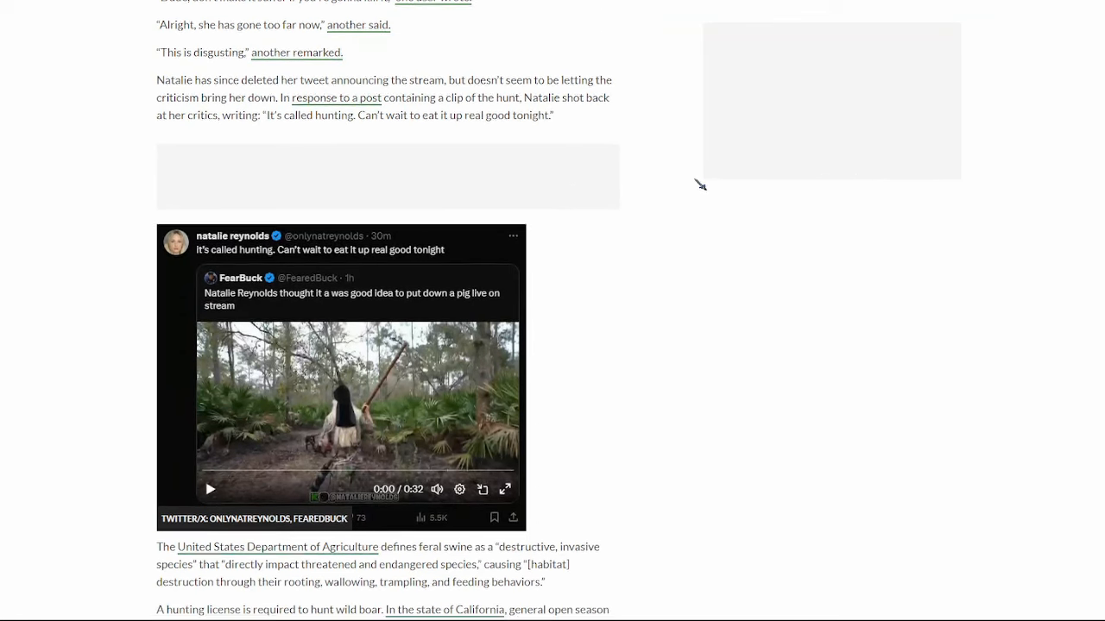
scroll(down, 3)
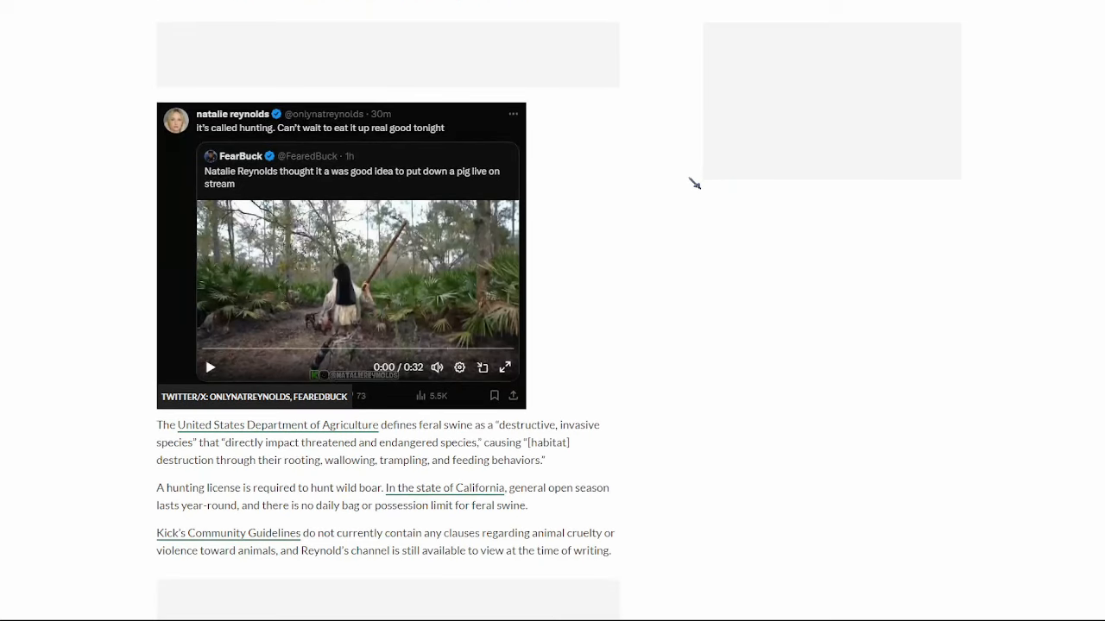
mouse_move(645, 176)
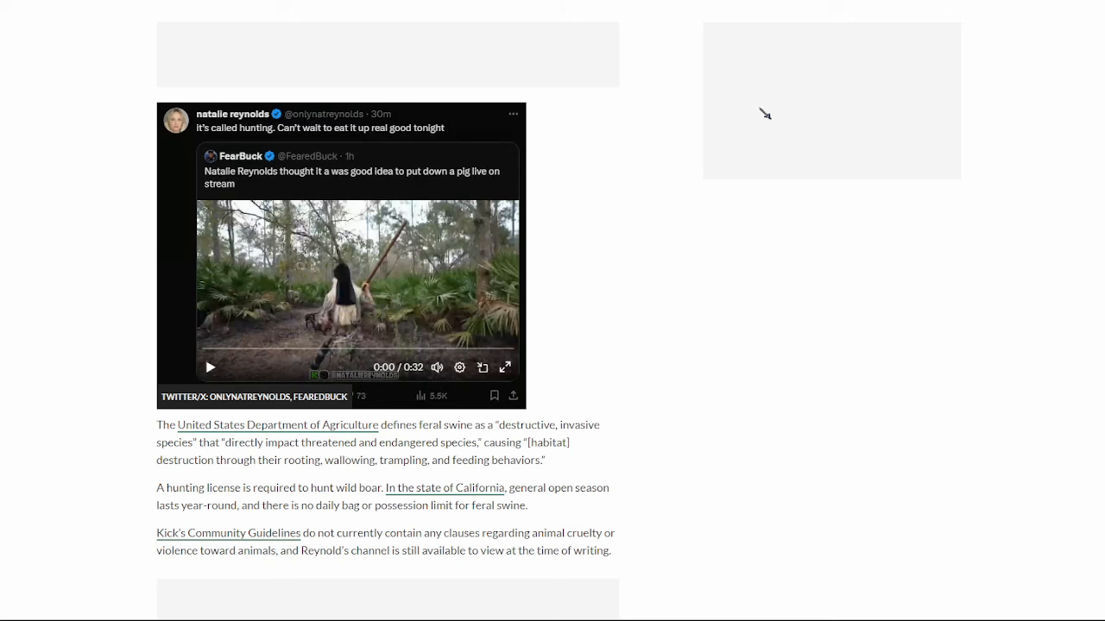
mouse_move(806, 114)
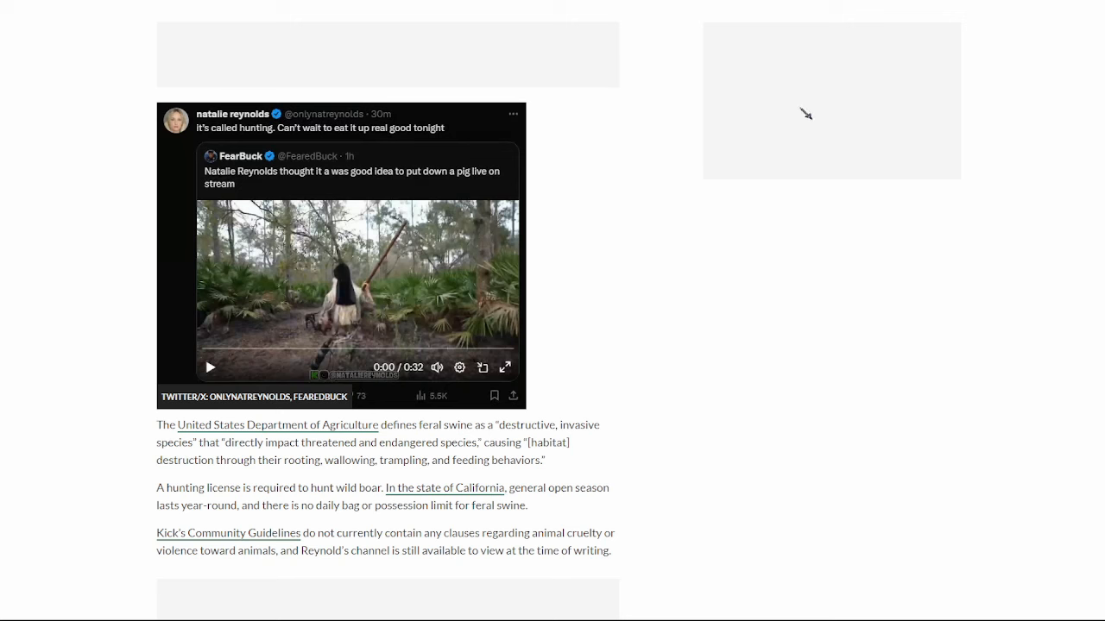
mouse_move(580, 148)
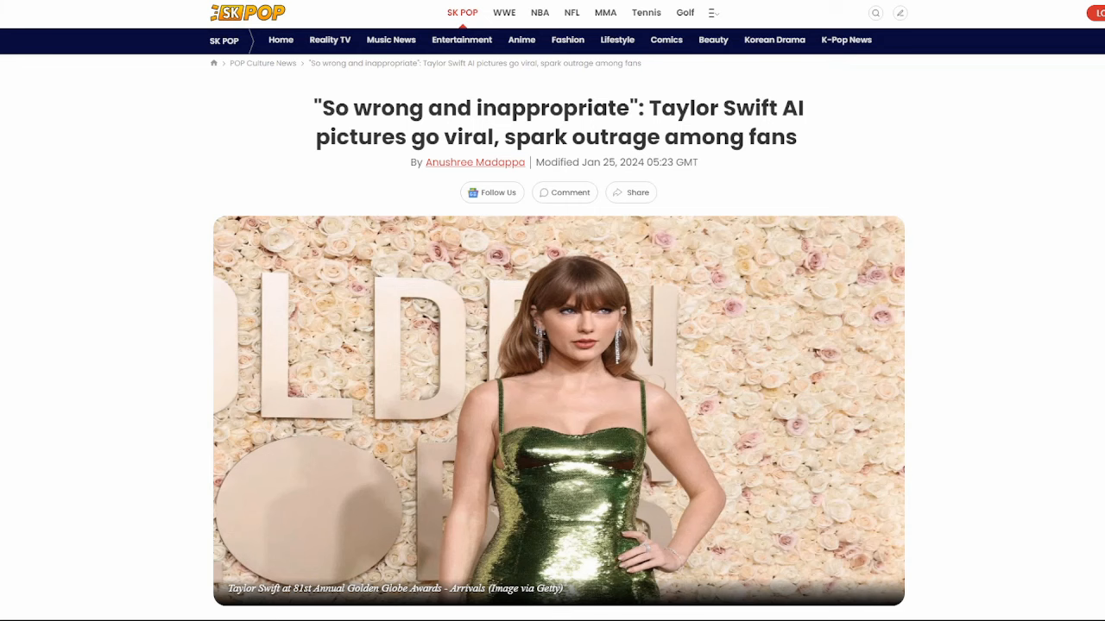
Scroll past the Golden Globes photo to the SK Pop article's first paragraphs and embedded tweet.
scroll(down, 3)
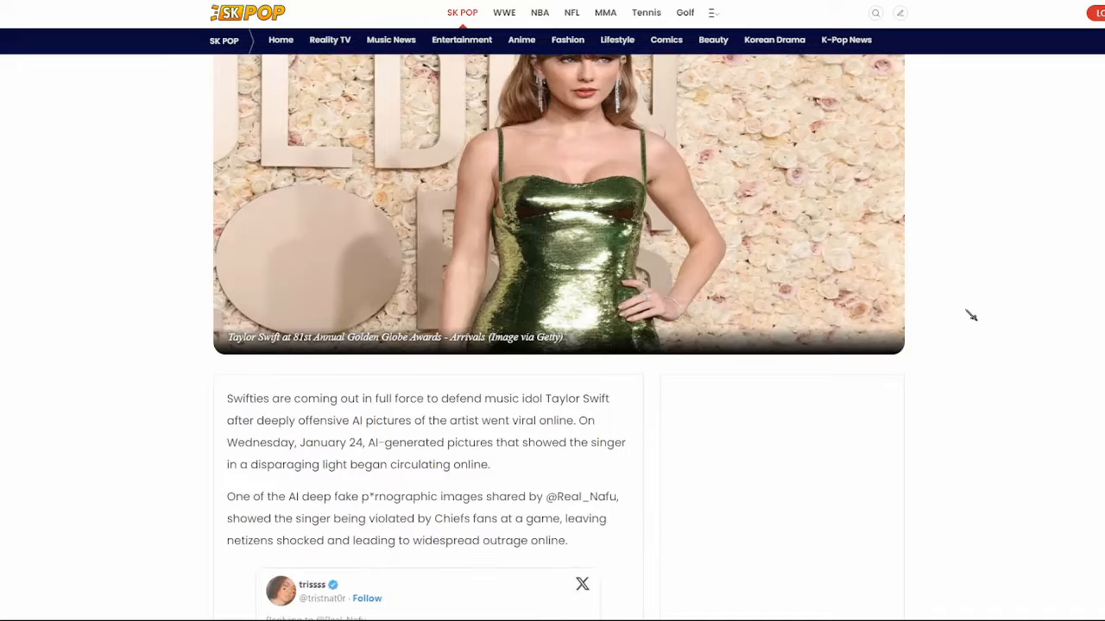
scroll(down, 3)
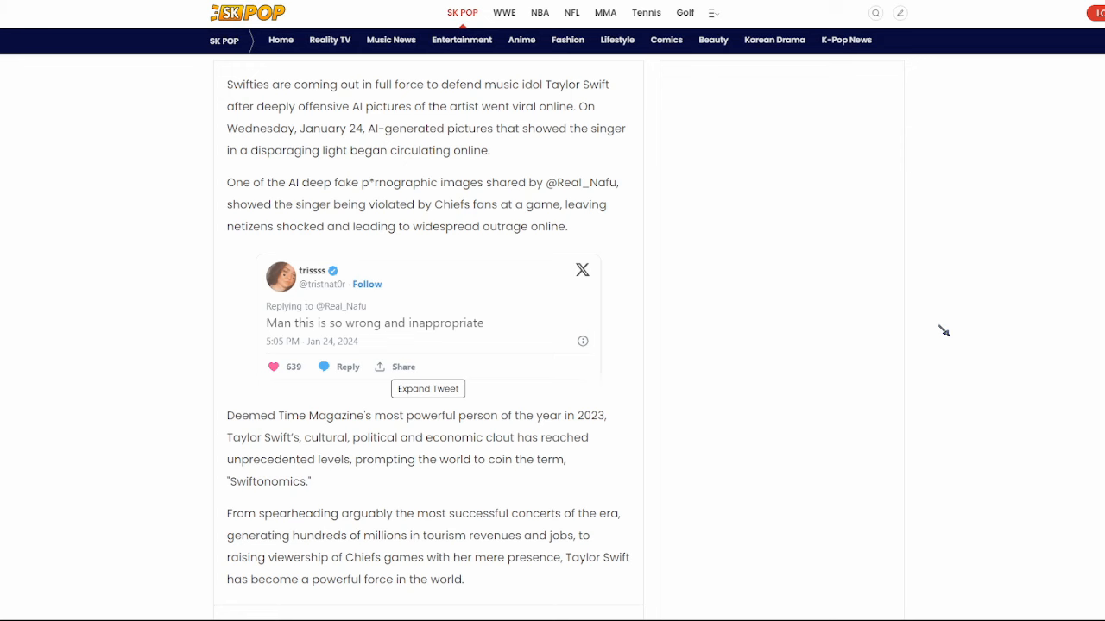
mouse_move(691, 311)
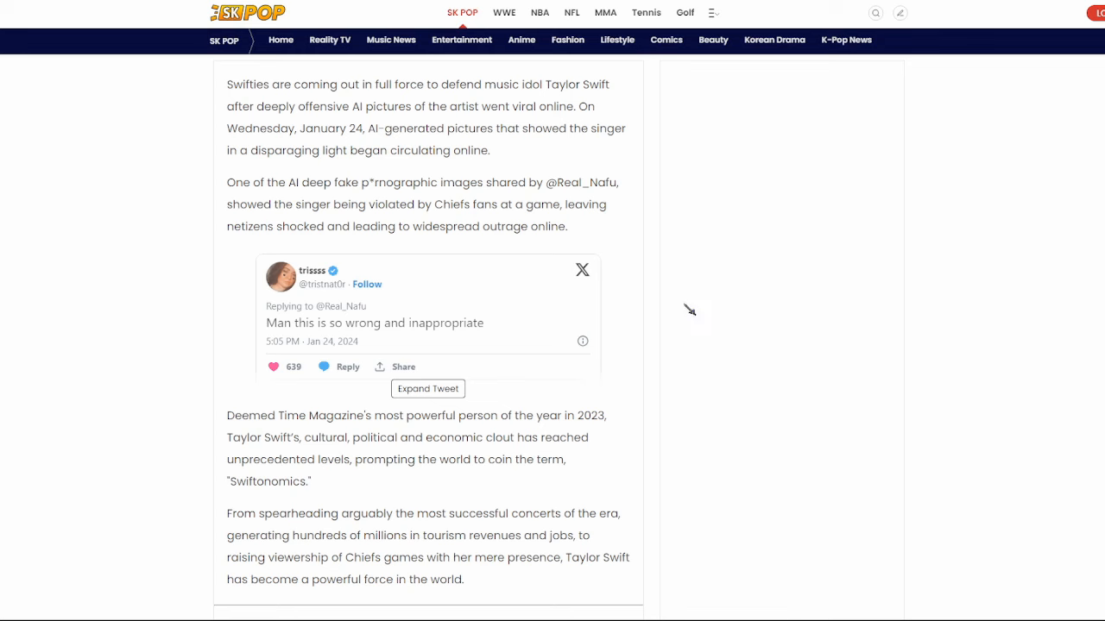
mouse_move(704, 262)
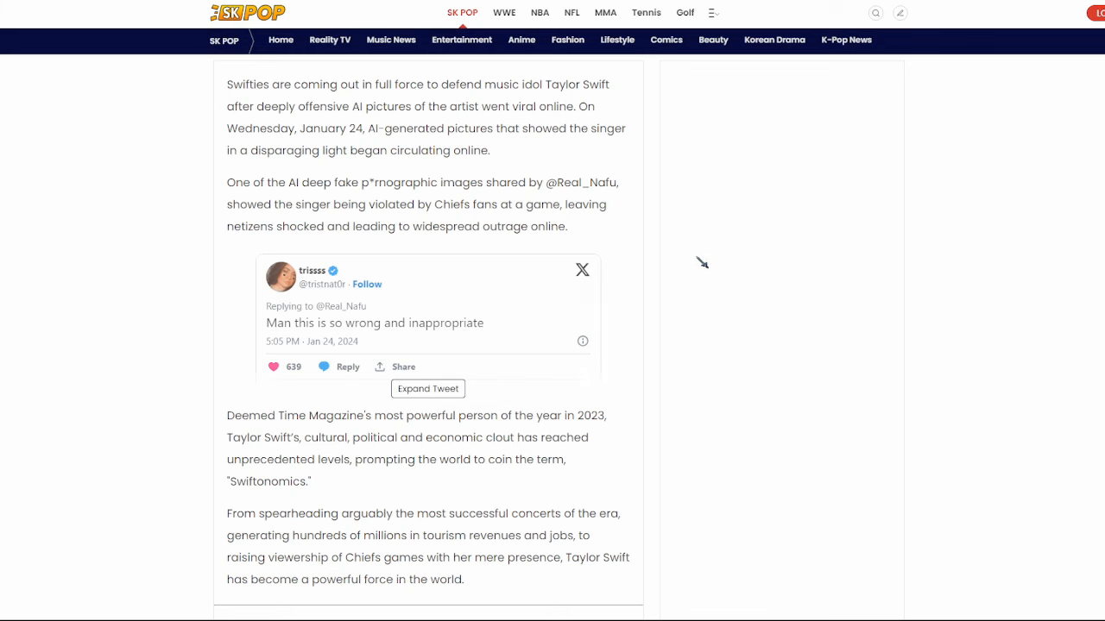
mouse_move(352, 194)
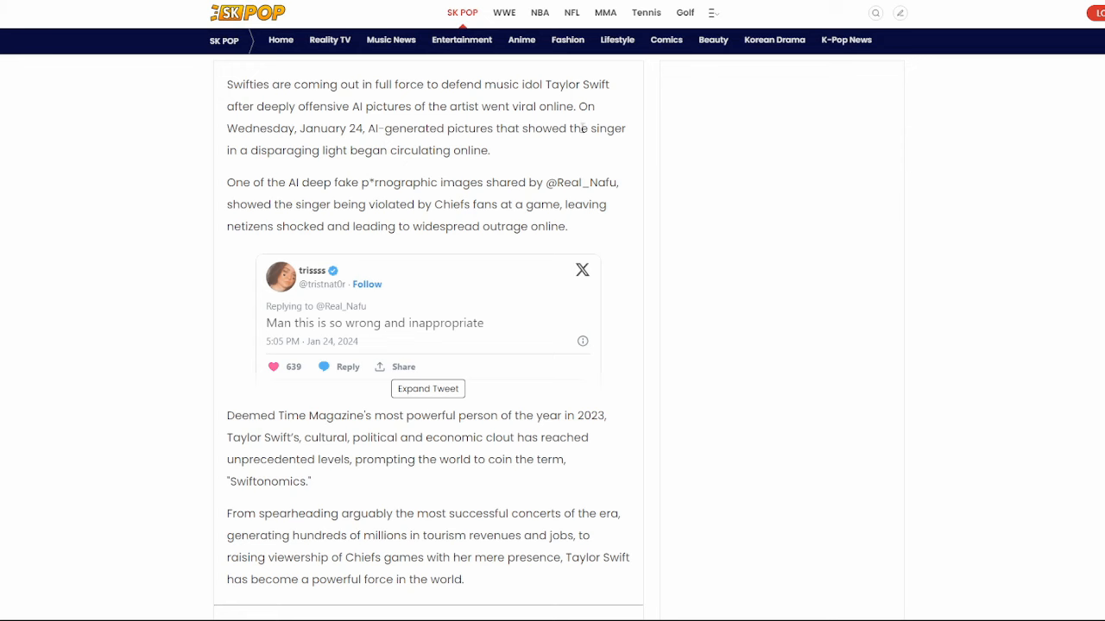
mouse_move(456, 172)
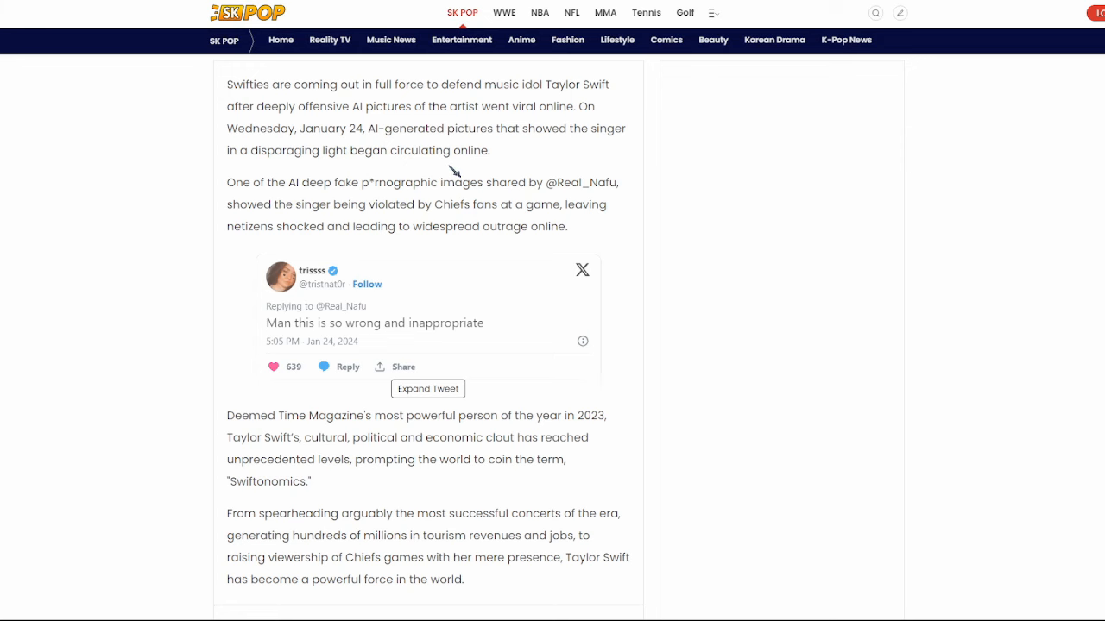
mouse_move(622, 182)
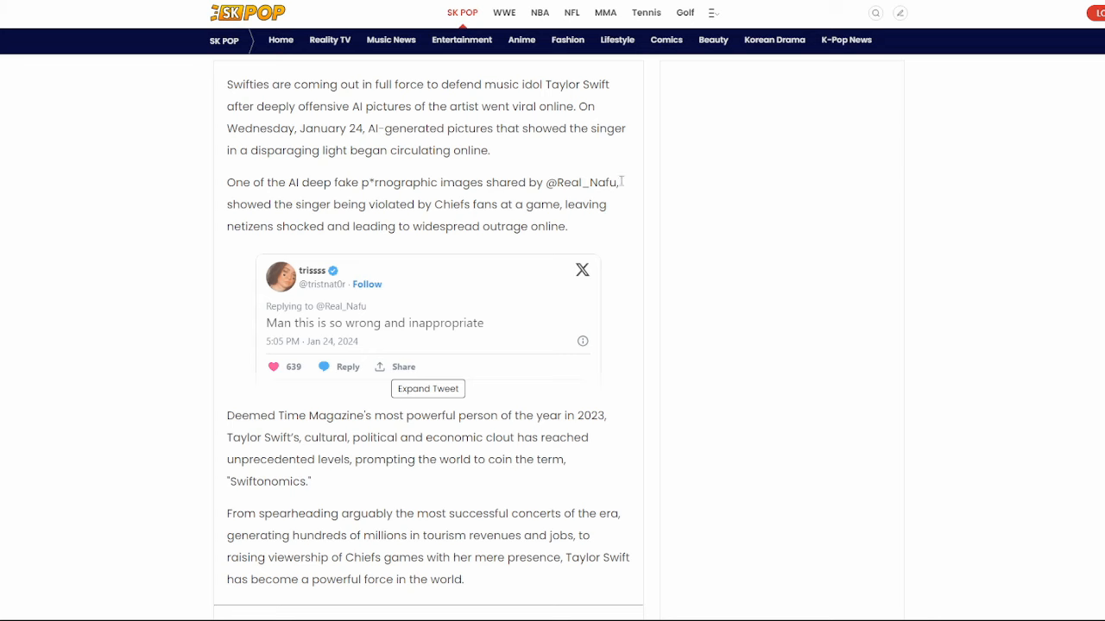
Scroll down to the 'Netizens react to Taylor Swift AI pictures' heading and the first fan tweets.
scroll(down, 3)
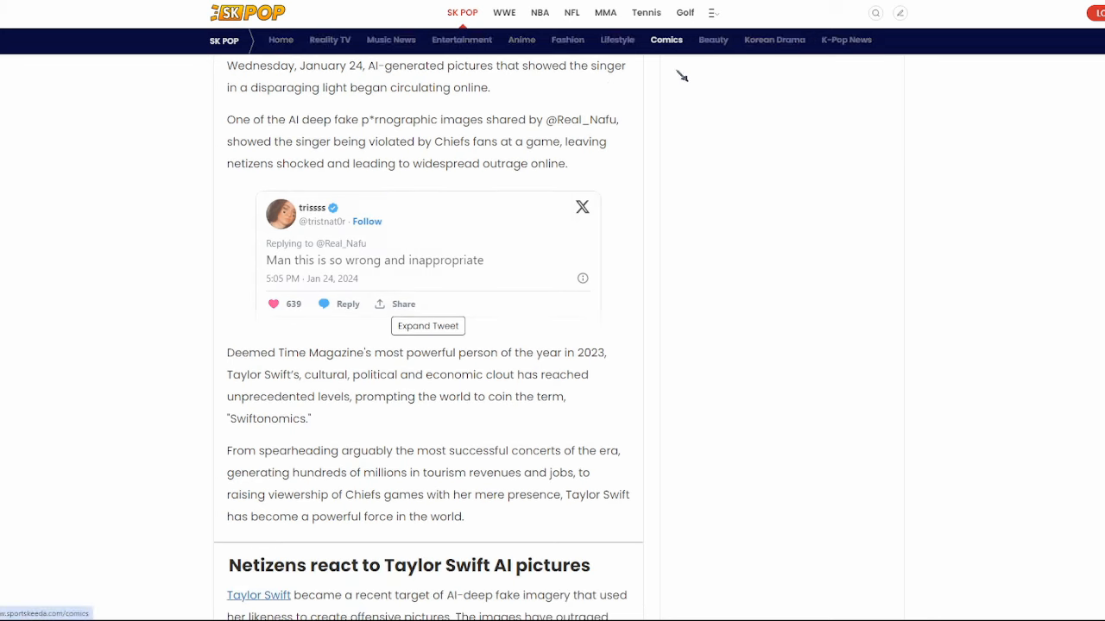
mouse_move(579, 176)
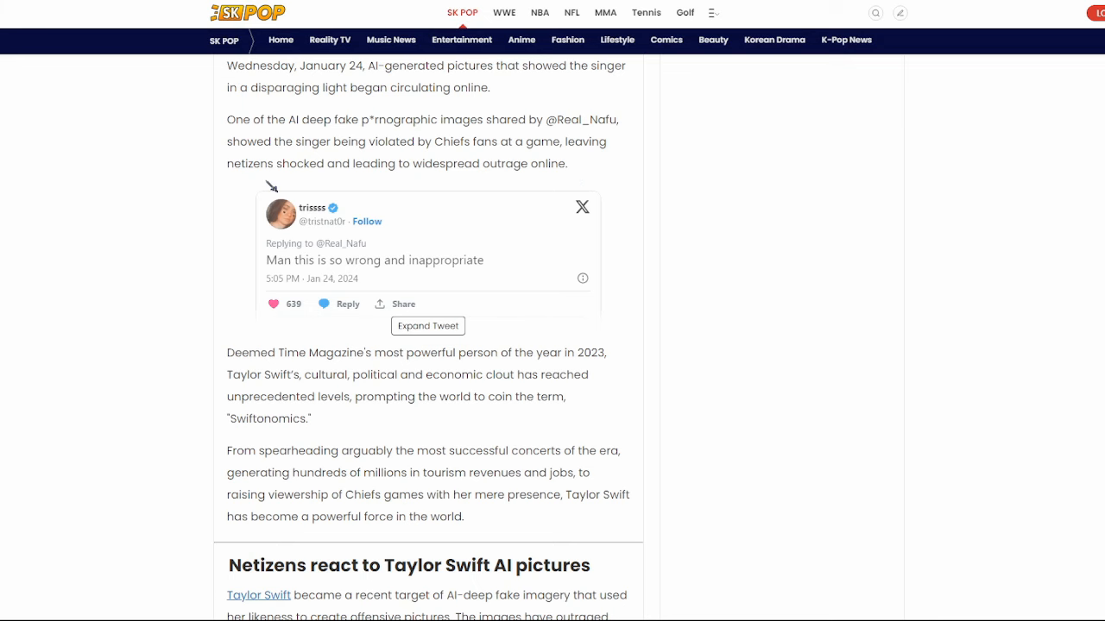
mouse_move(683, 177)
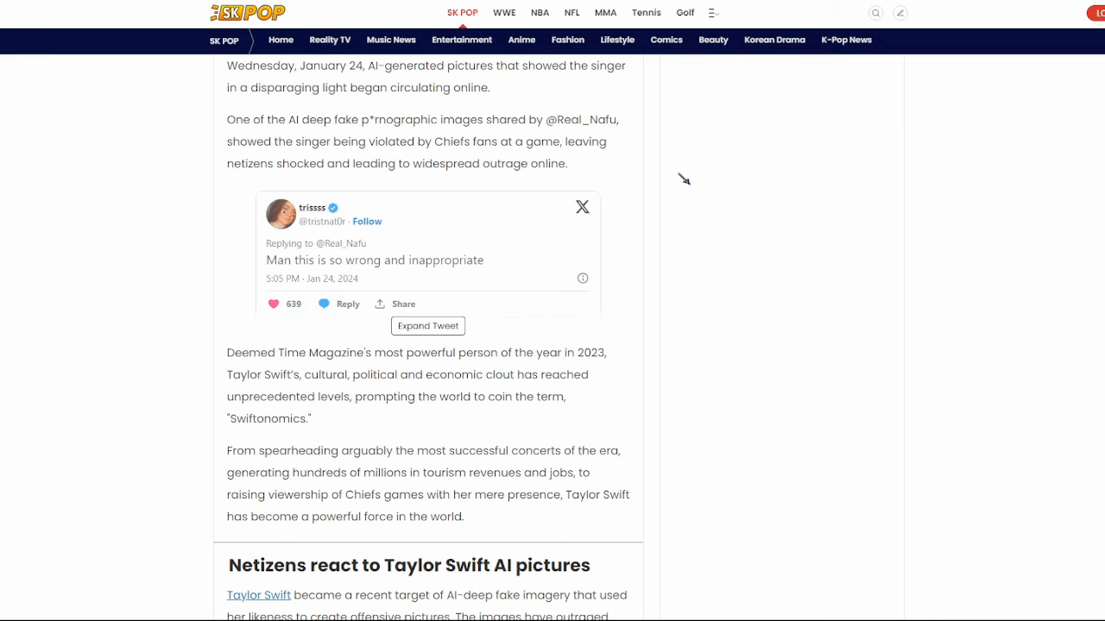
scroll(down, 3)
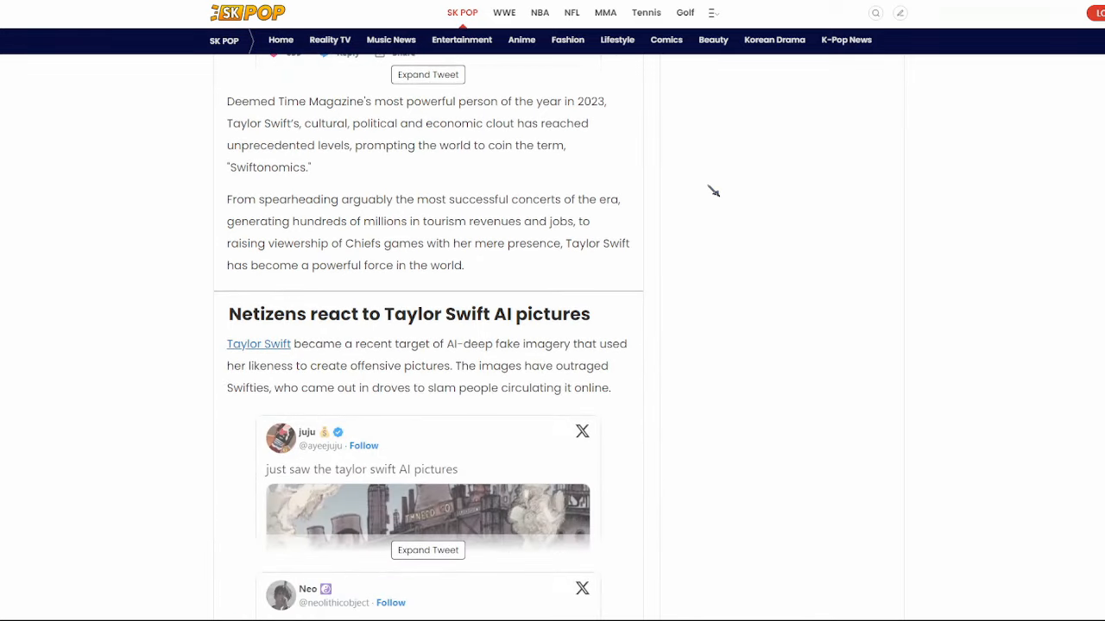
scroll(down, 3)
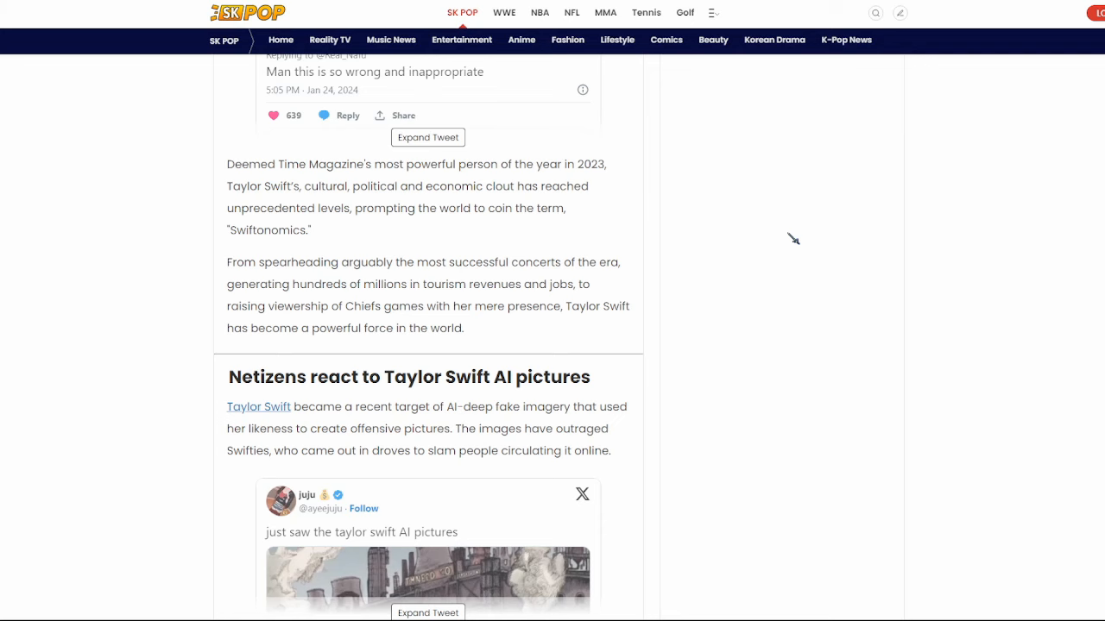
scroll(down, 3)
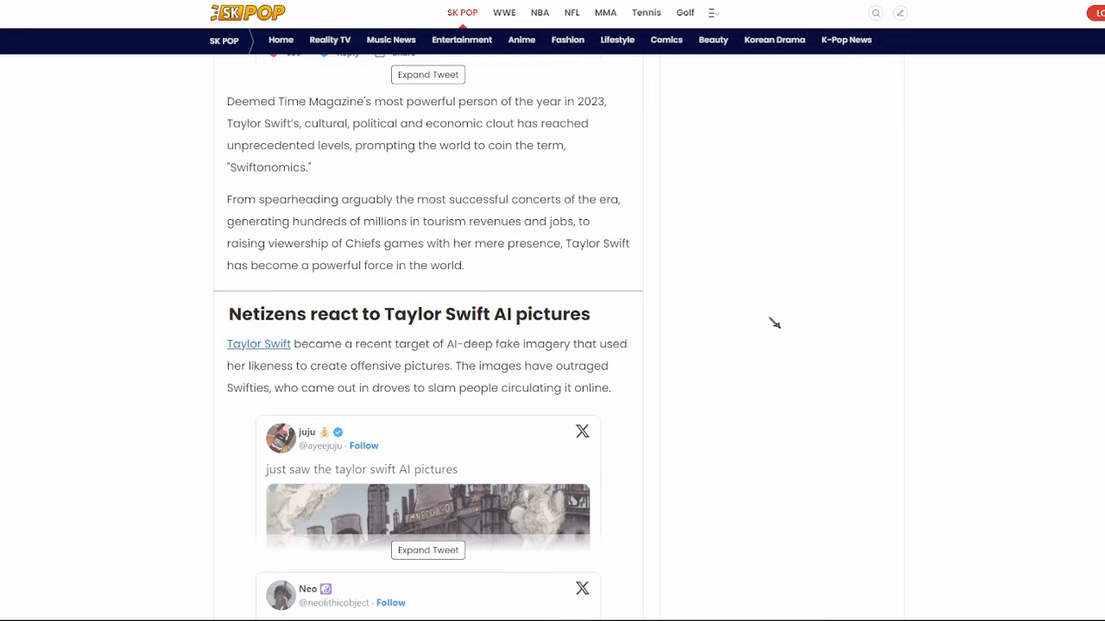
mouse_move(554, 128)
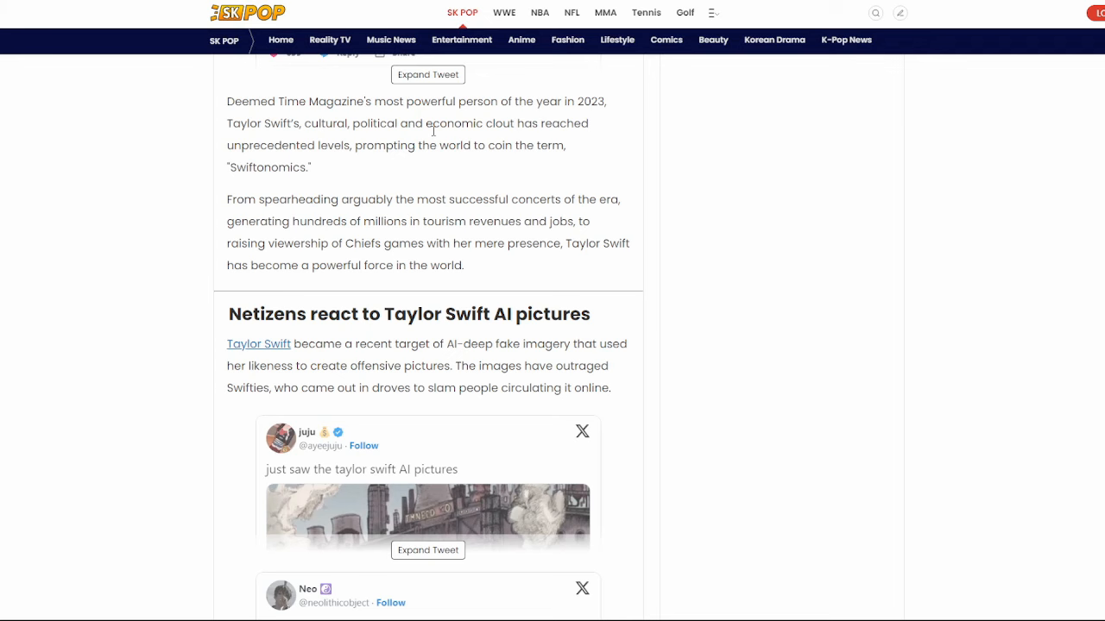
mouse_move(638, 216)
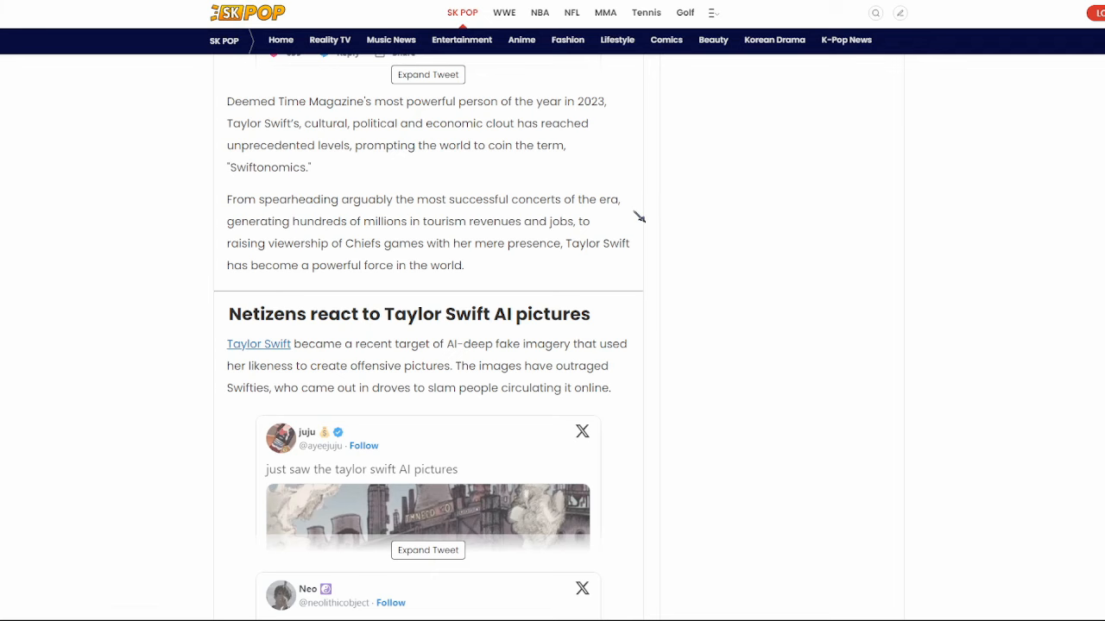
scroll(down, 3)
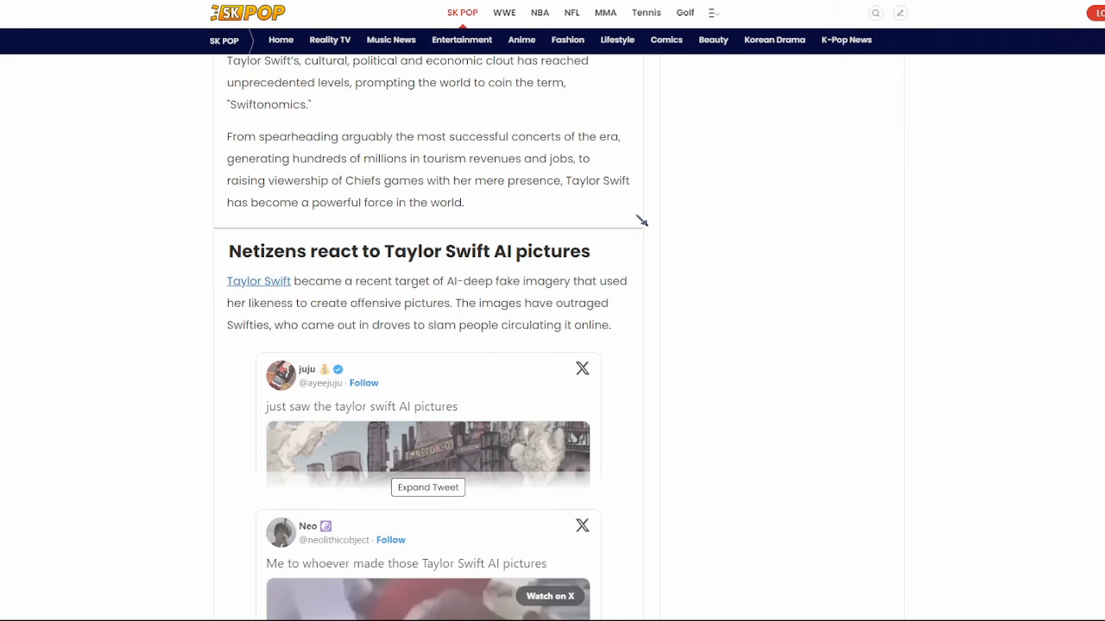
mouse_move(676, 192)
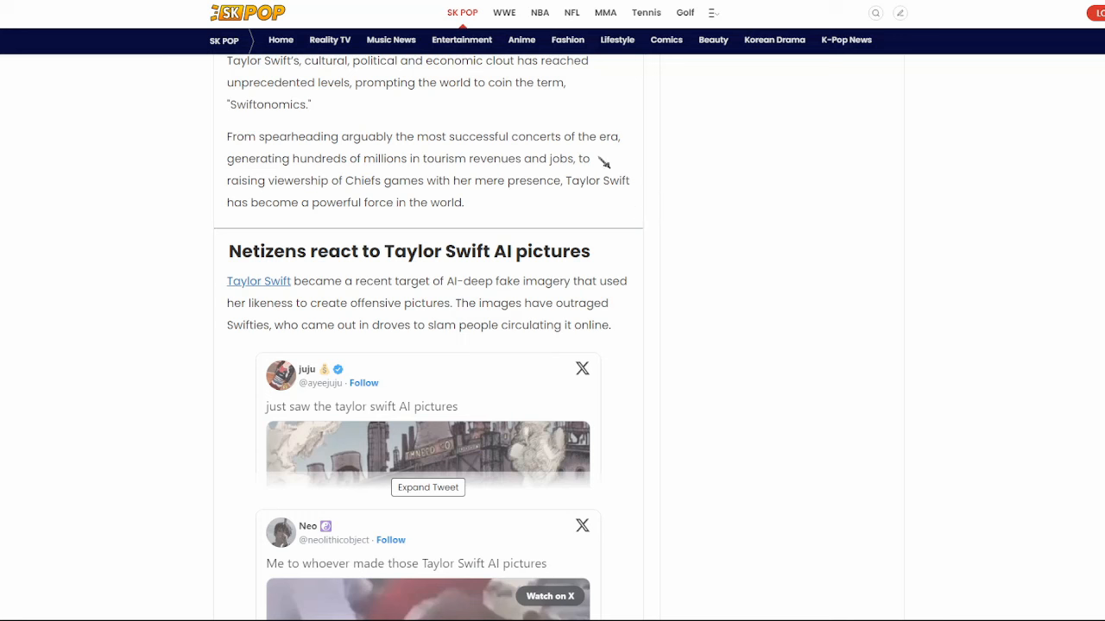
mouse_move(704, 135)
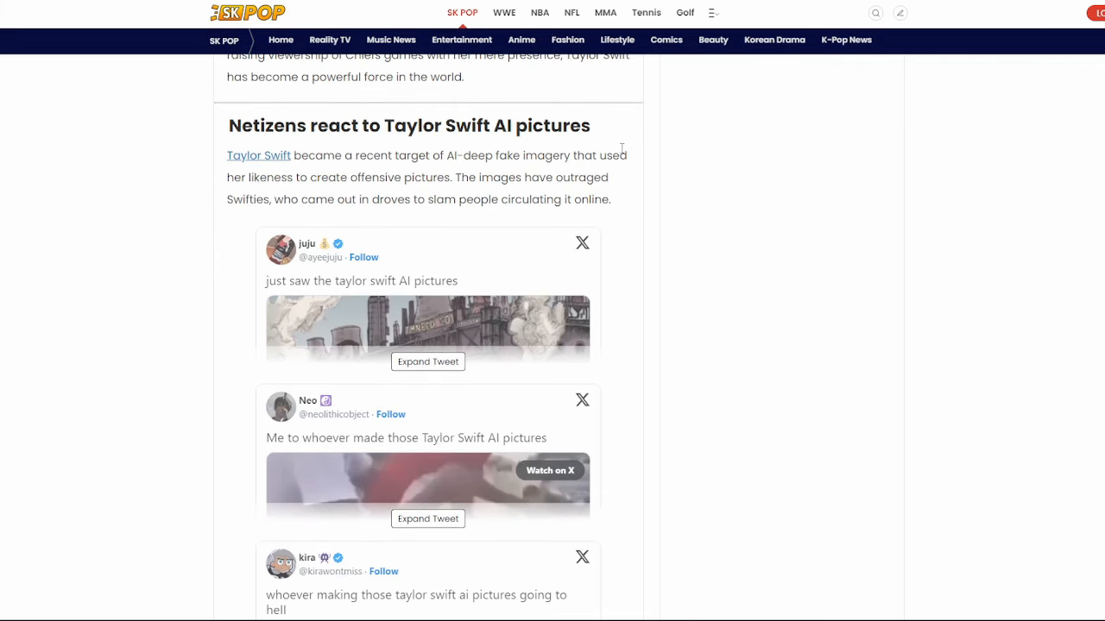
mouse_move(659, 162)
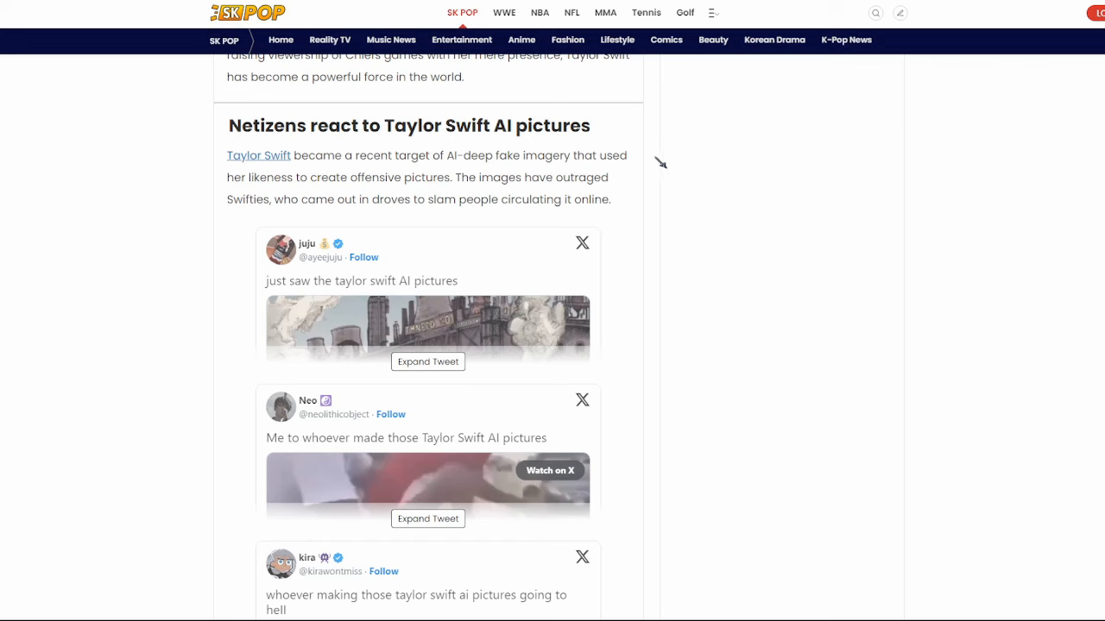
mouse_move(449, 196)
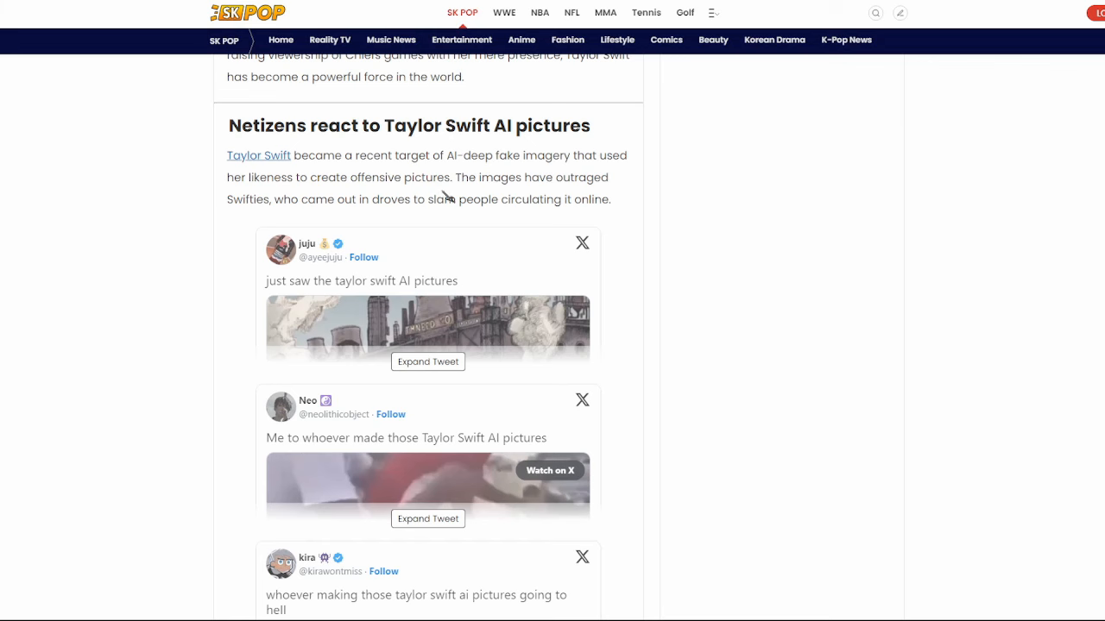
mouse_move(559, 181)
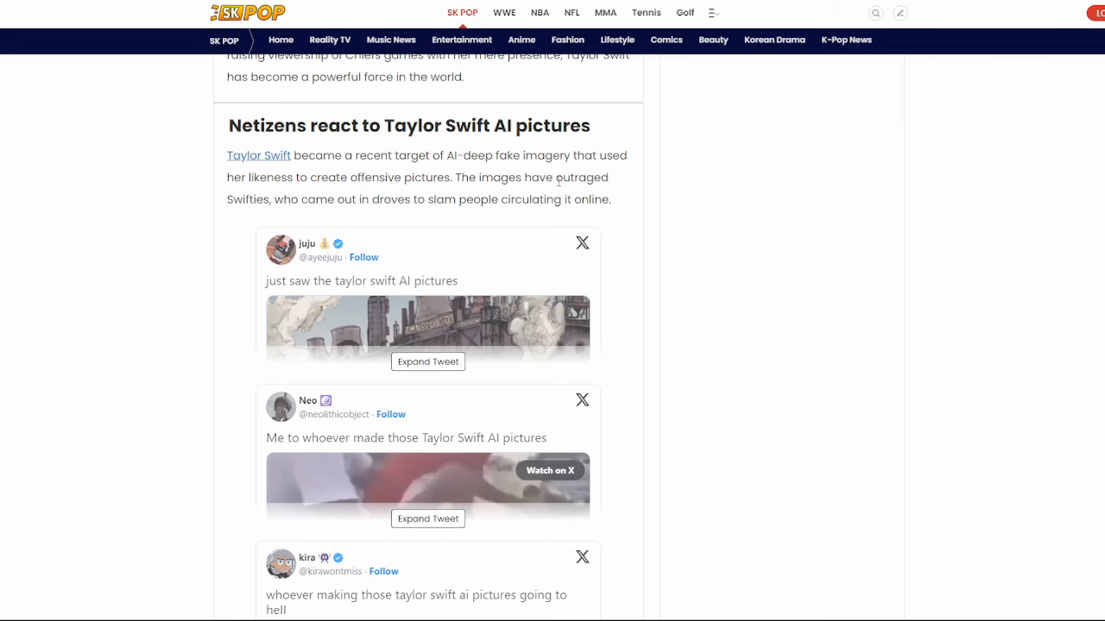
mouse_move(786, 207)
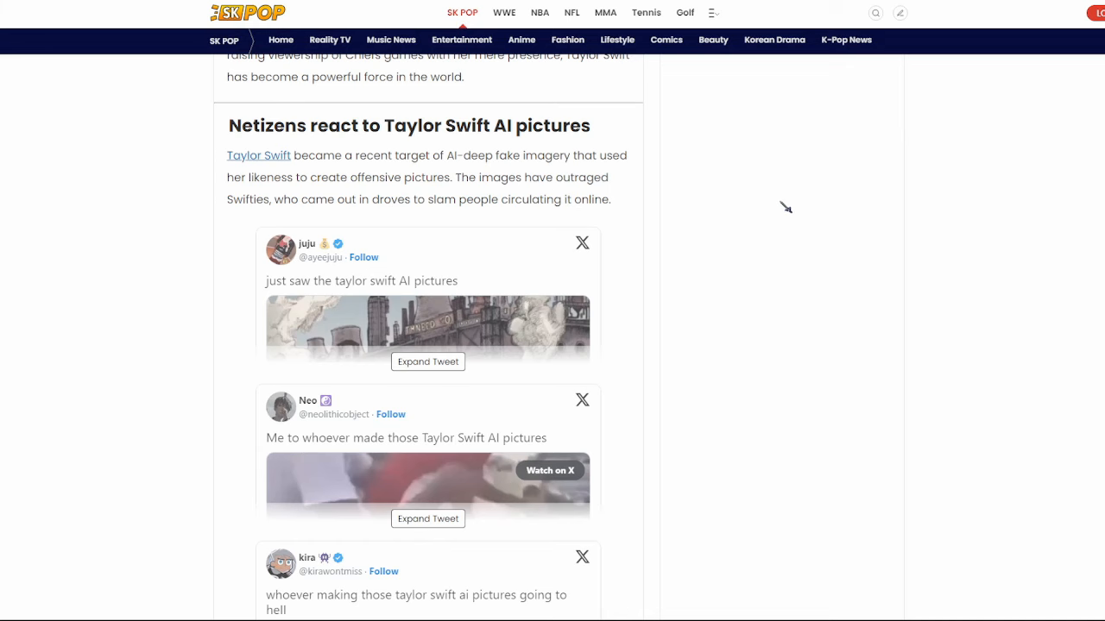
Scroll past the embedded fan tweets to the 'lack of regulation in deep fake technology' section.
scroll(down, 3)
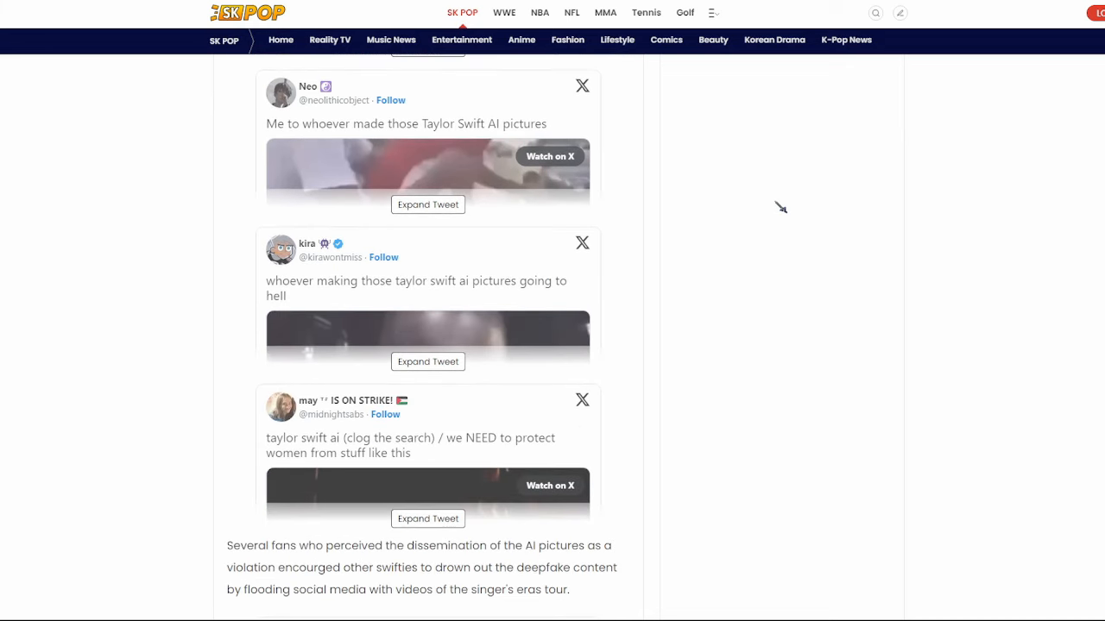
scroll(down, 3)
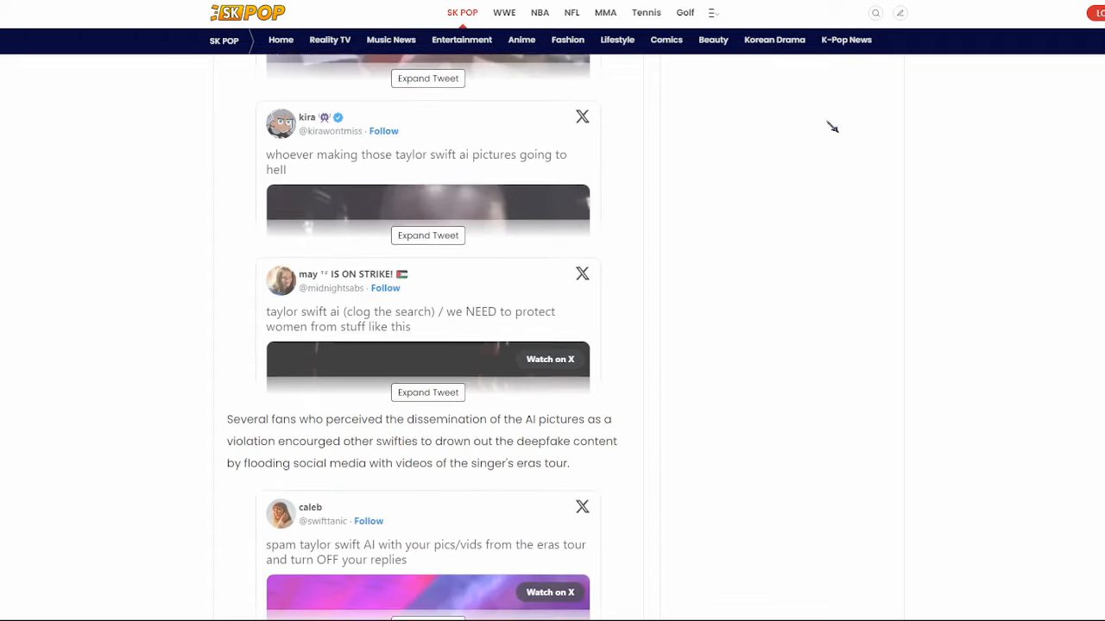
scroll(down, 3)
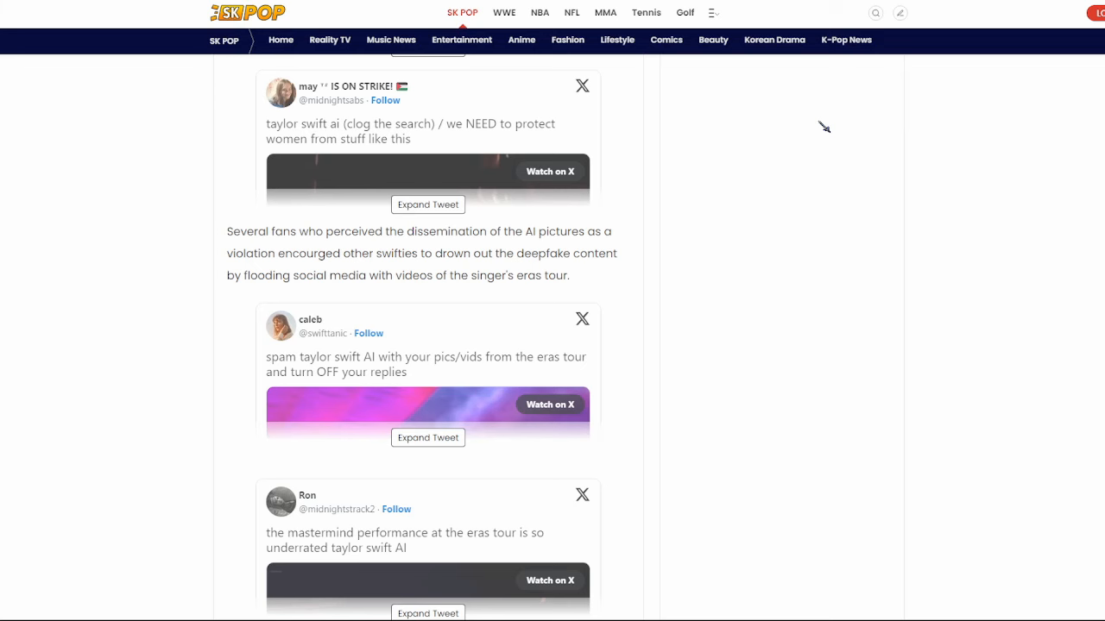
scroll(down, 3)
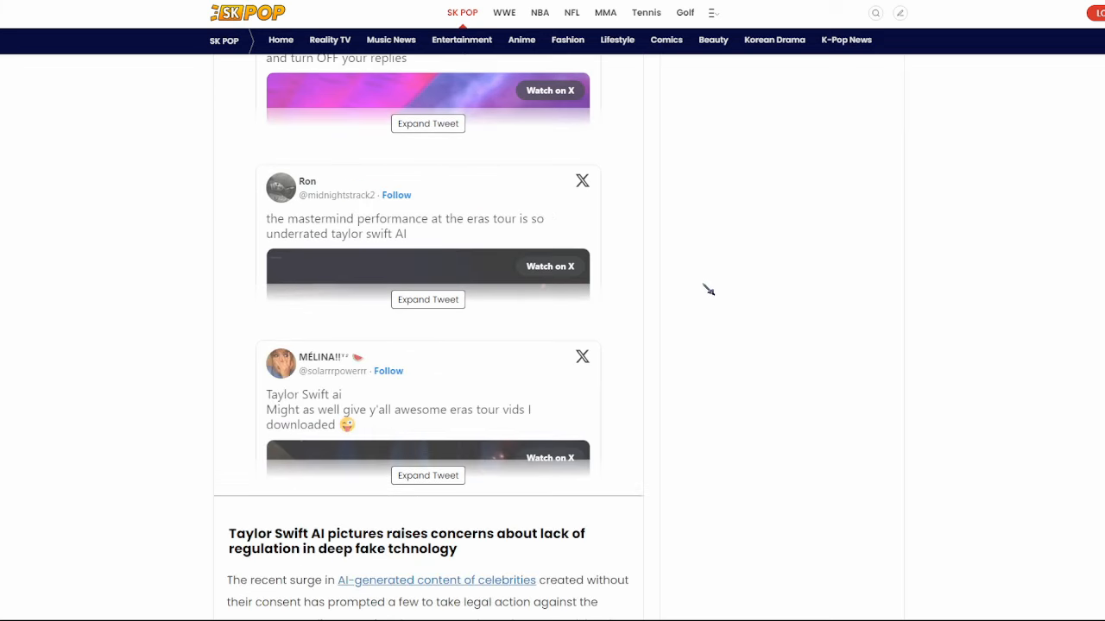
scroll(down, 3)
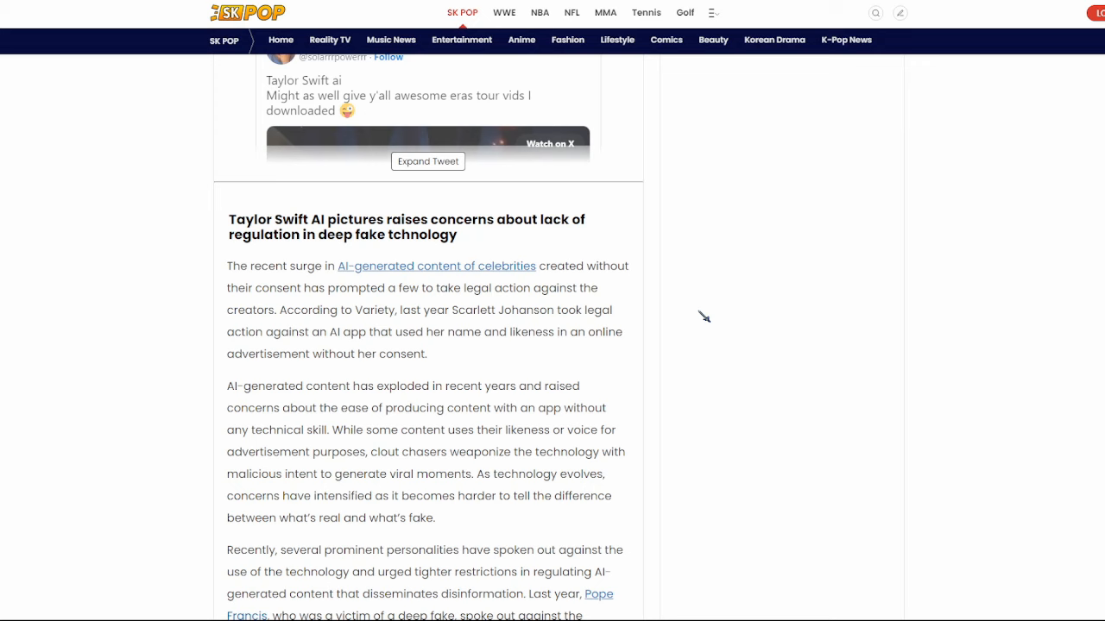
scroll(down, 3)
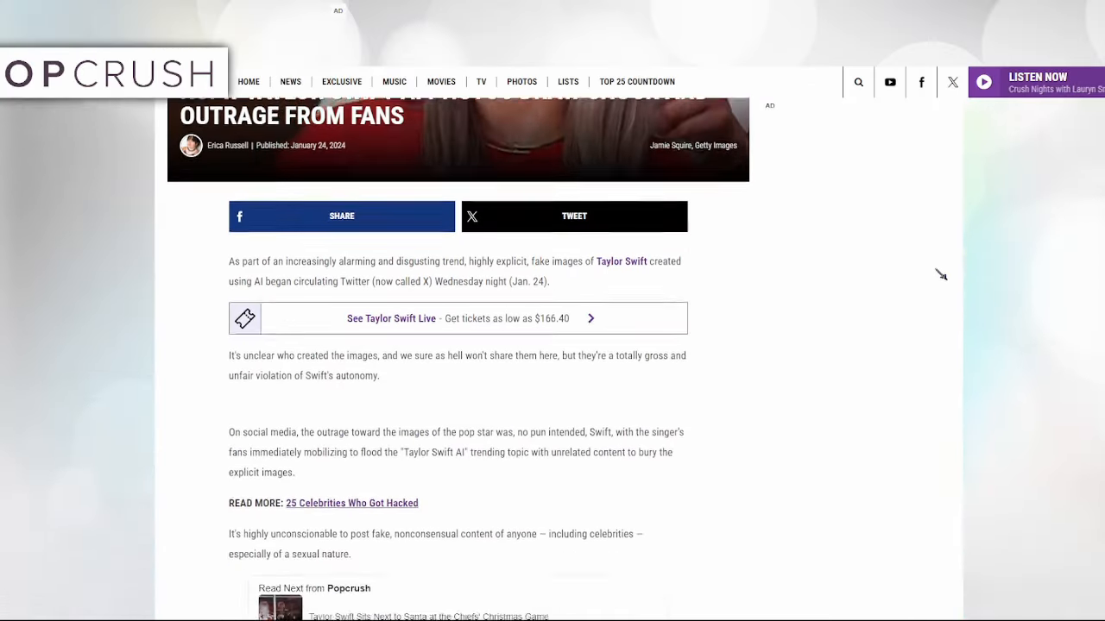
Scroll down the PopCrush outrage article to the embedded tweets under the strong-language warning.
scroll(down, 3)
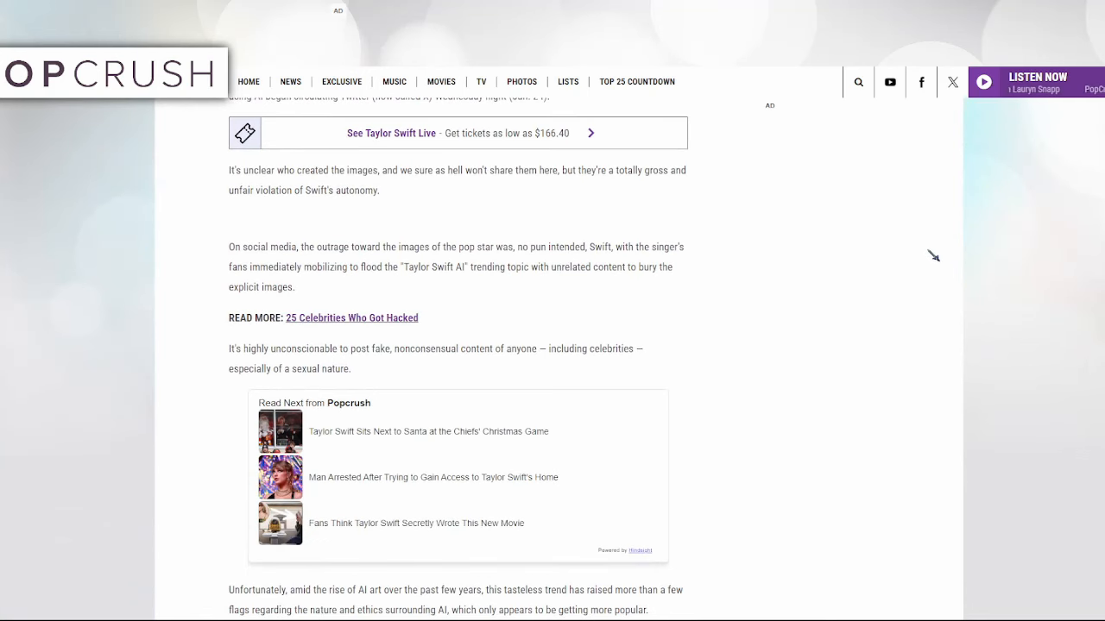
scroll(down, 3)
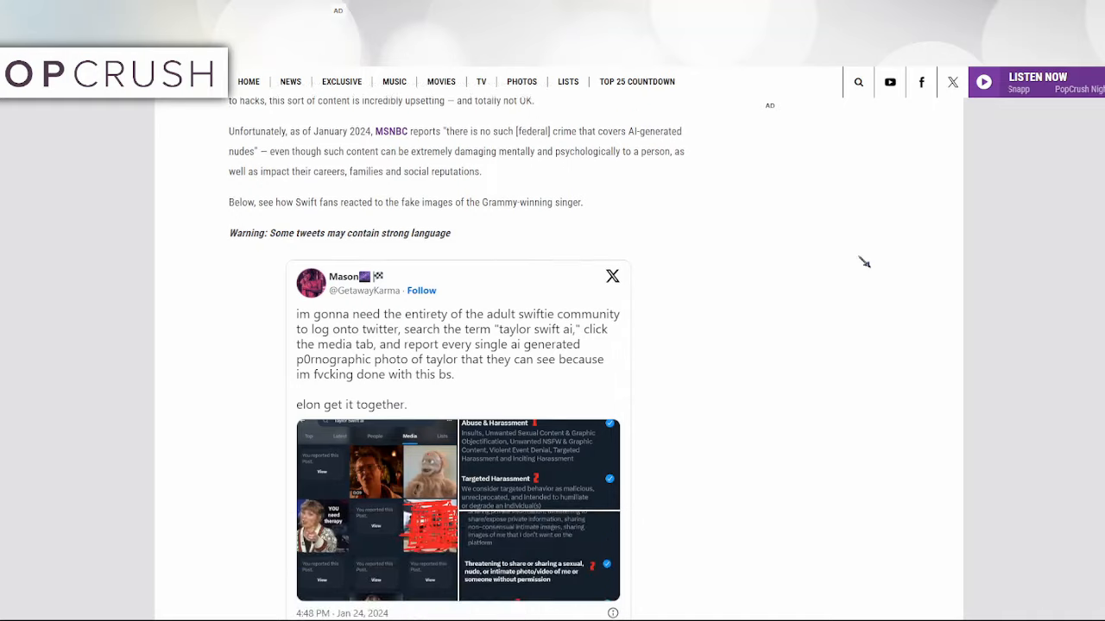
scroll(down, 3)
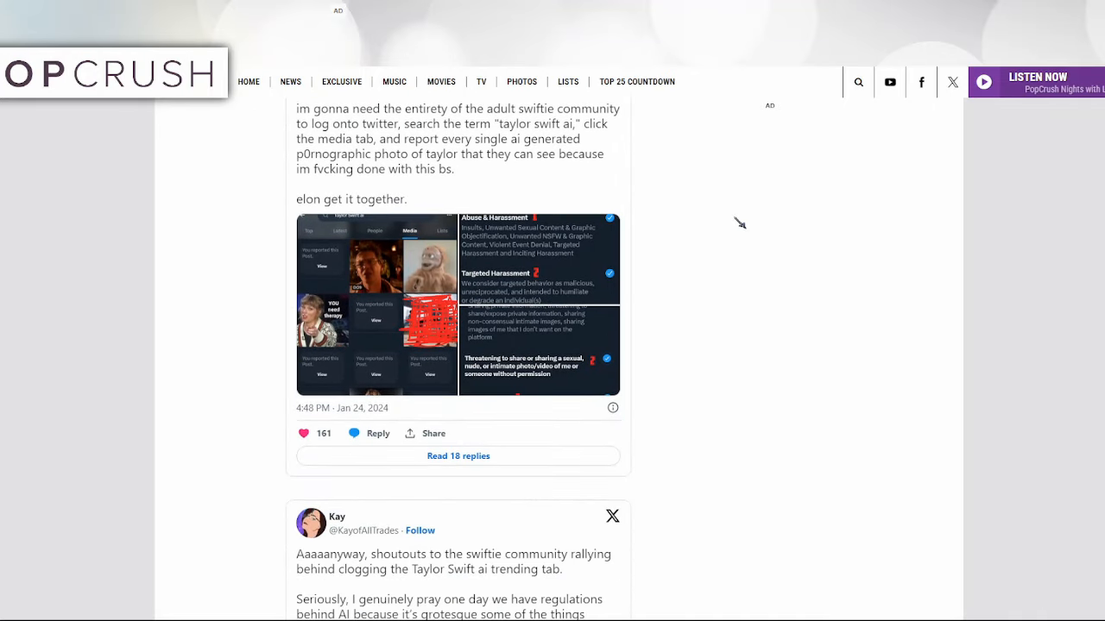
scroll(down, 3)
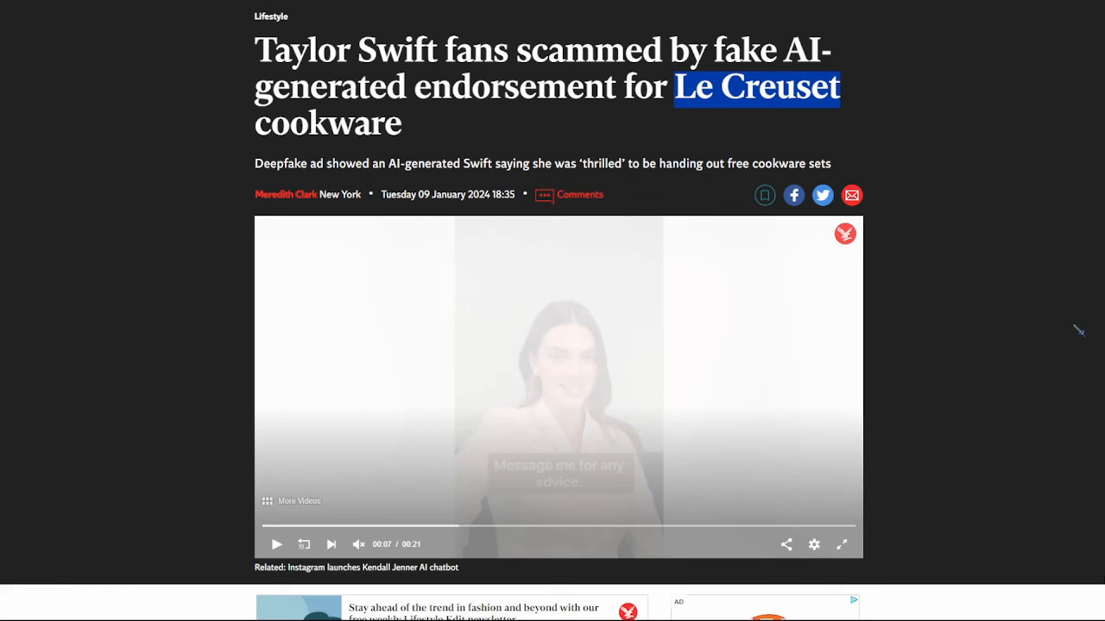
mouse_move(462, 371)
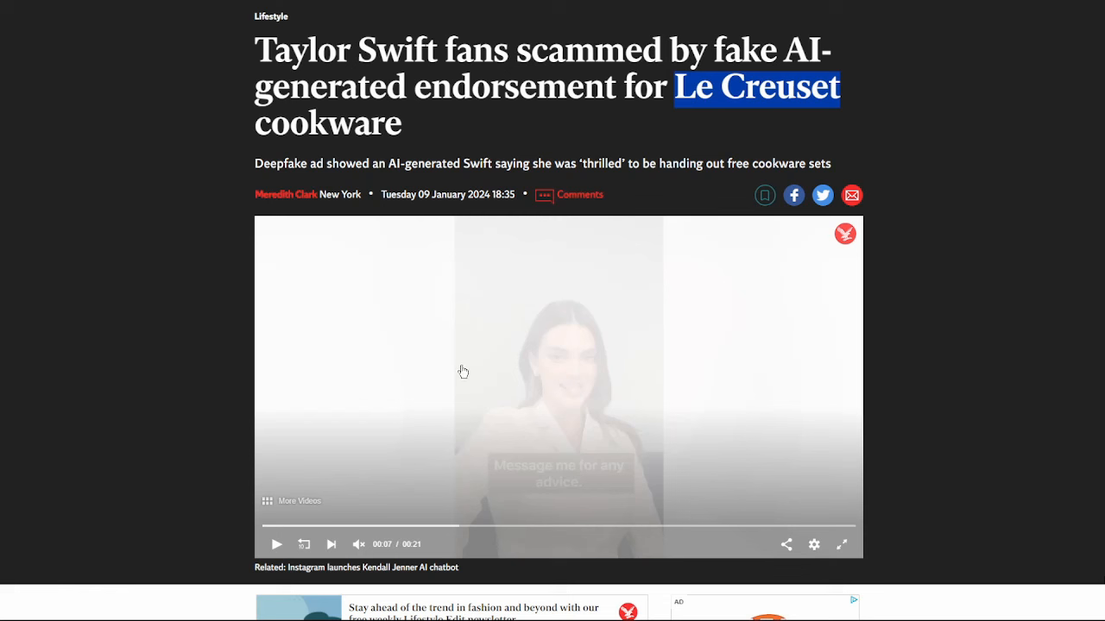
mouse_move(810, 332)
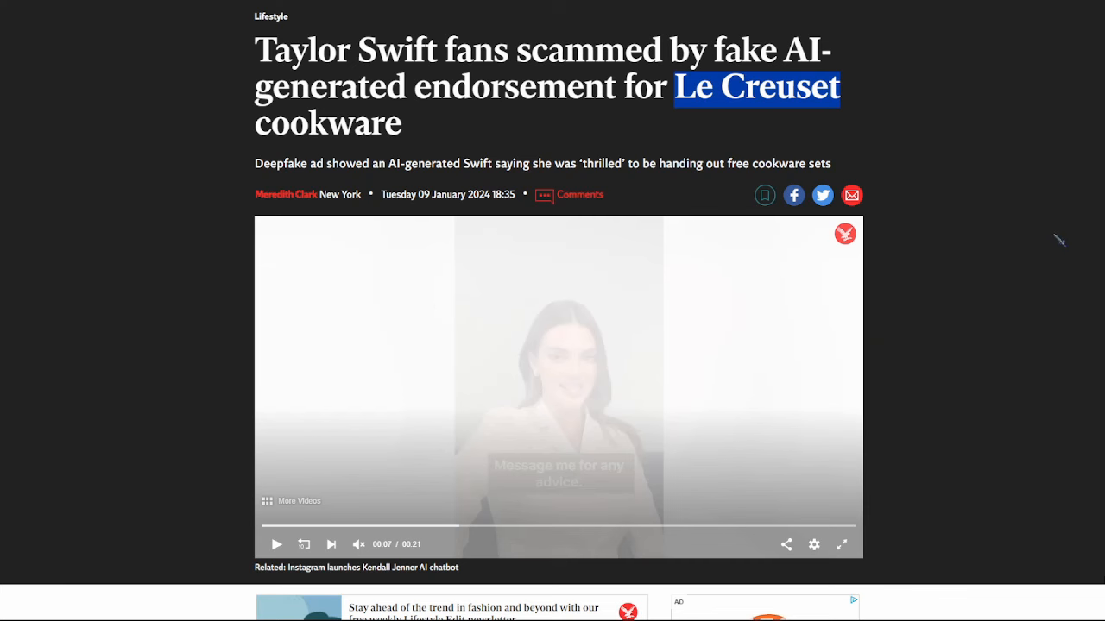
Scroll down The Independent Le Creuset article through the Tom Hanks and Scarlett Johansson AI-ad sections.
scroll(down, 3)
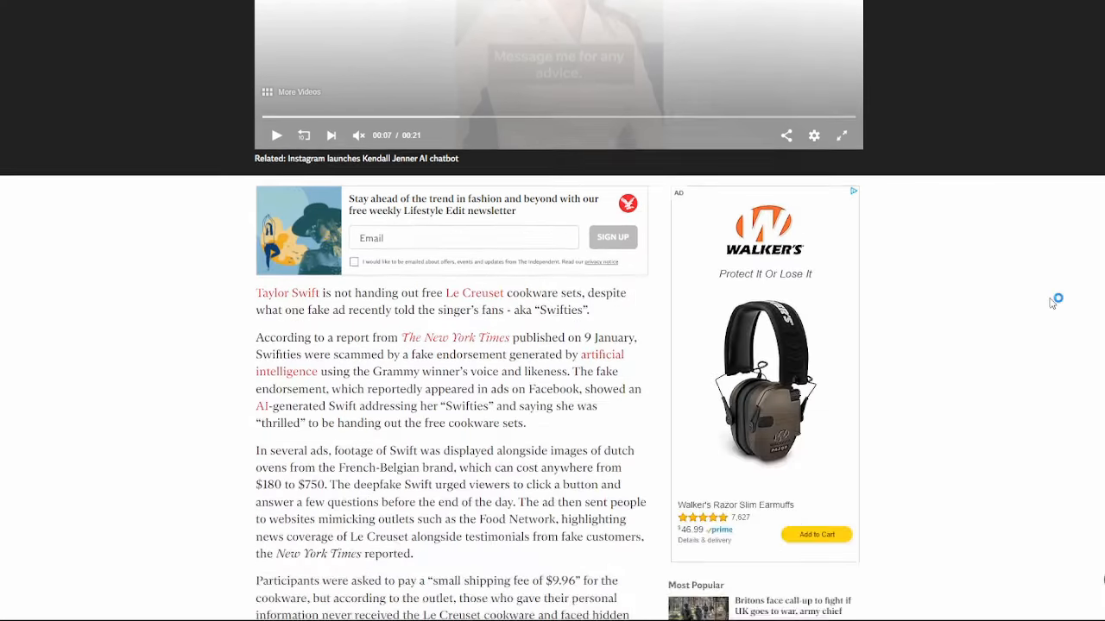
scroll(down, 3)
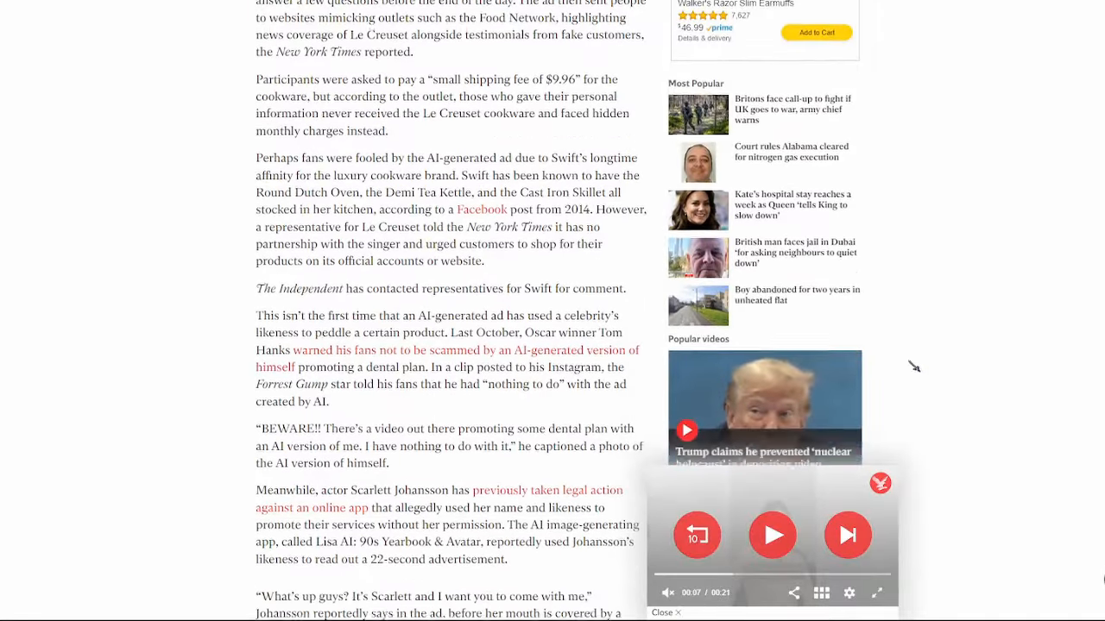
scroll(down, 3)
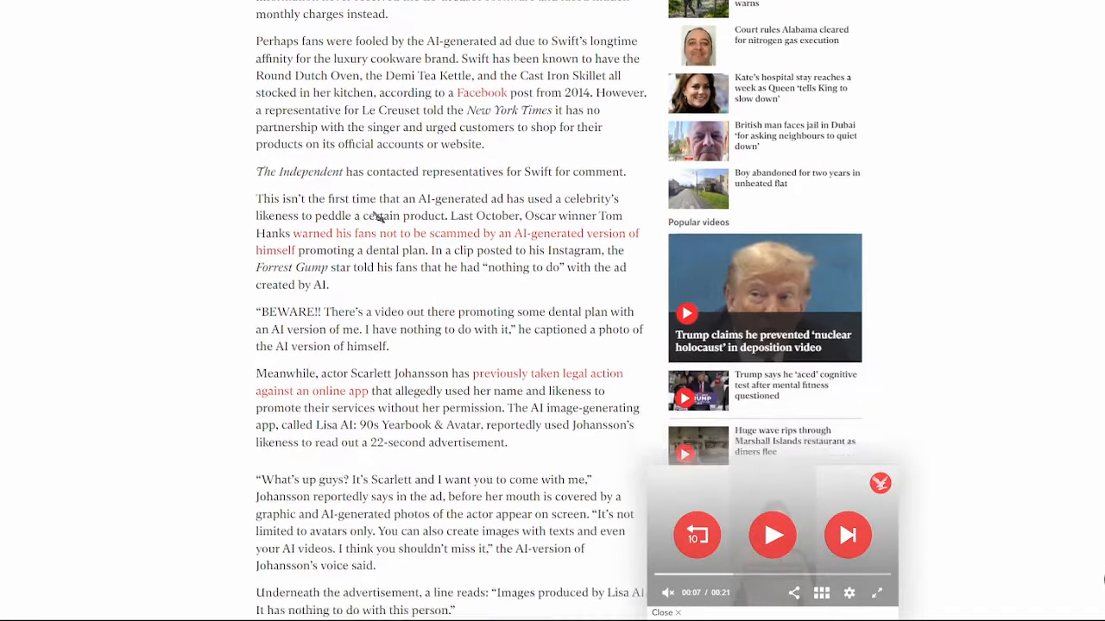
scroll(down, 3)
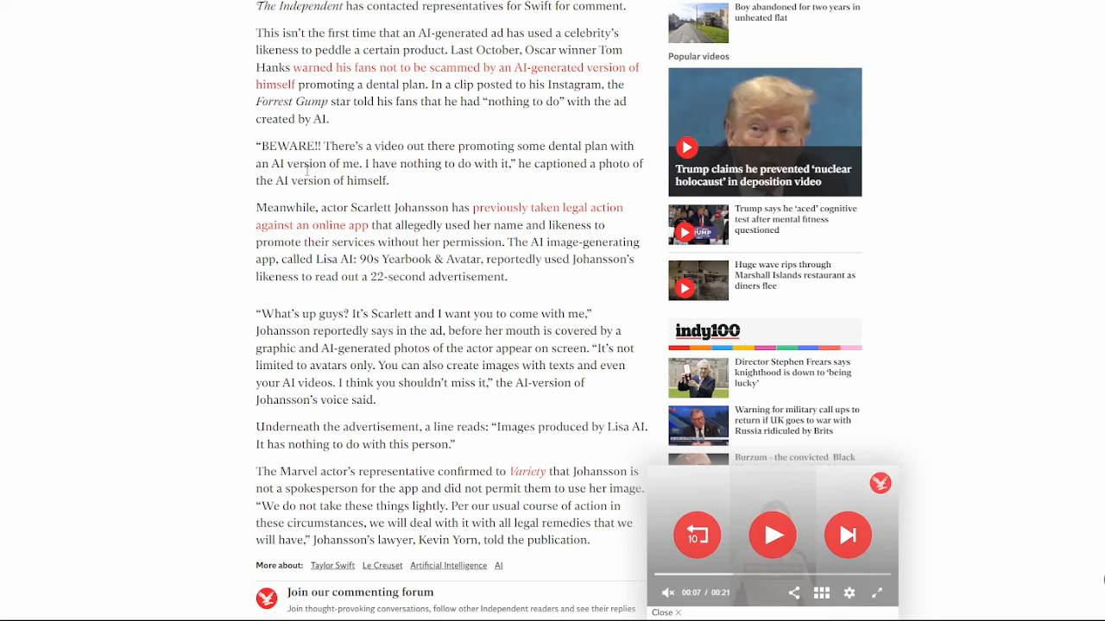
scroll(down, 3)
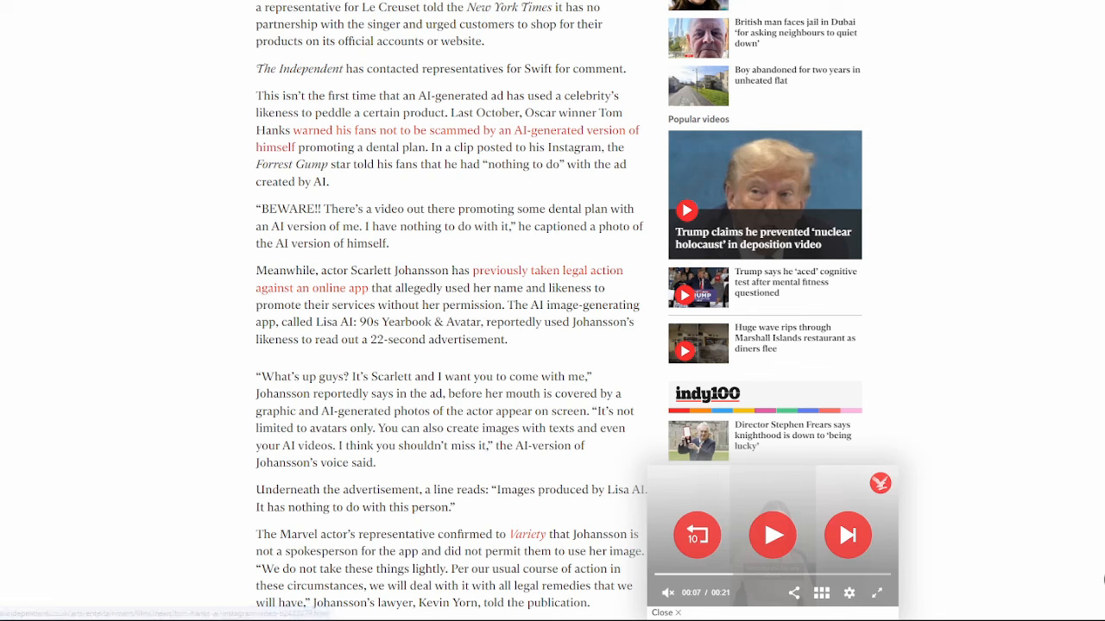
mouse_move(390, 197)
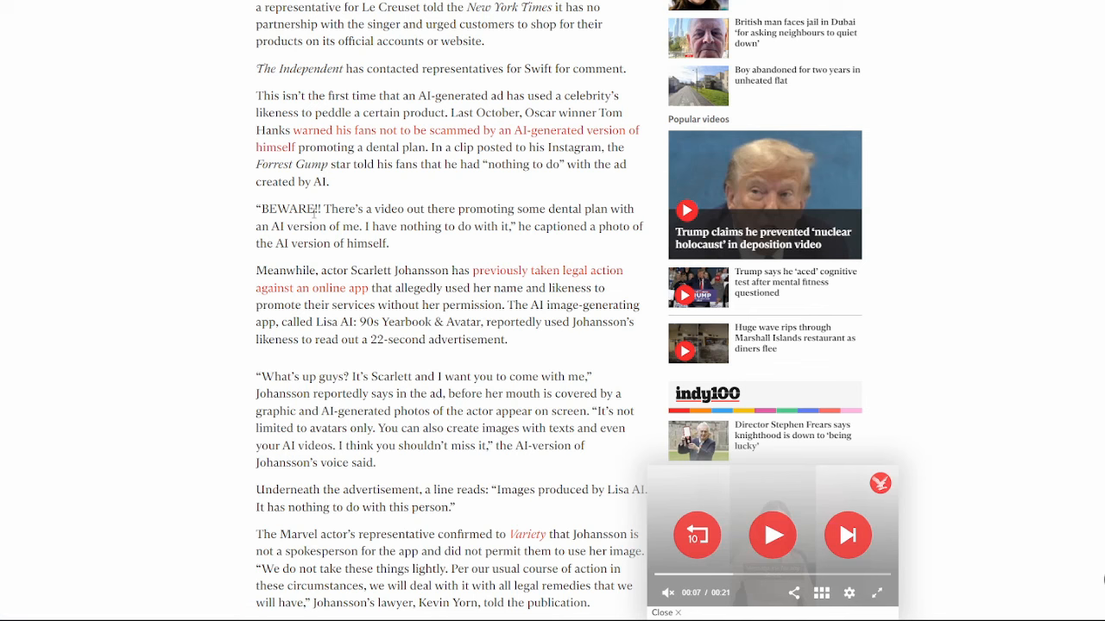
mouse_move(522, 88)
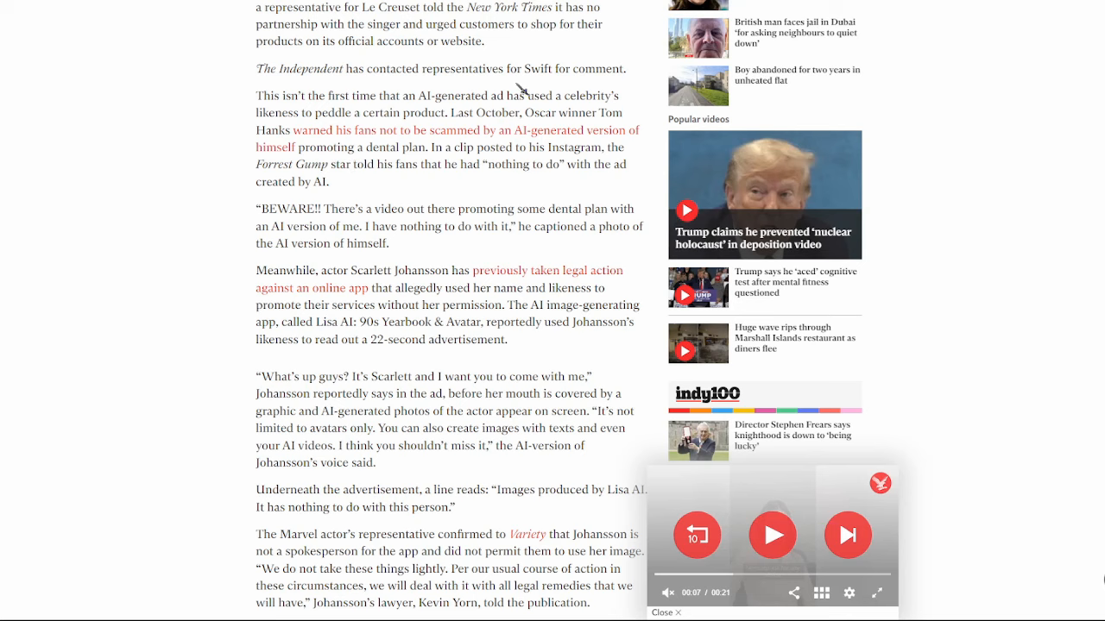
mouse_move(521, 90)
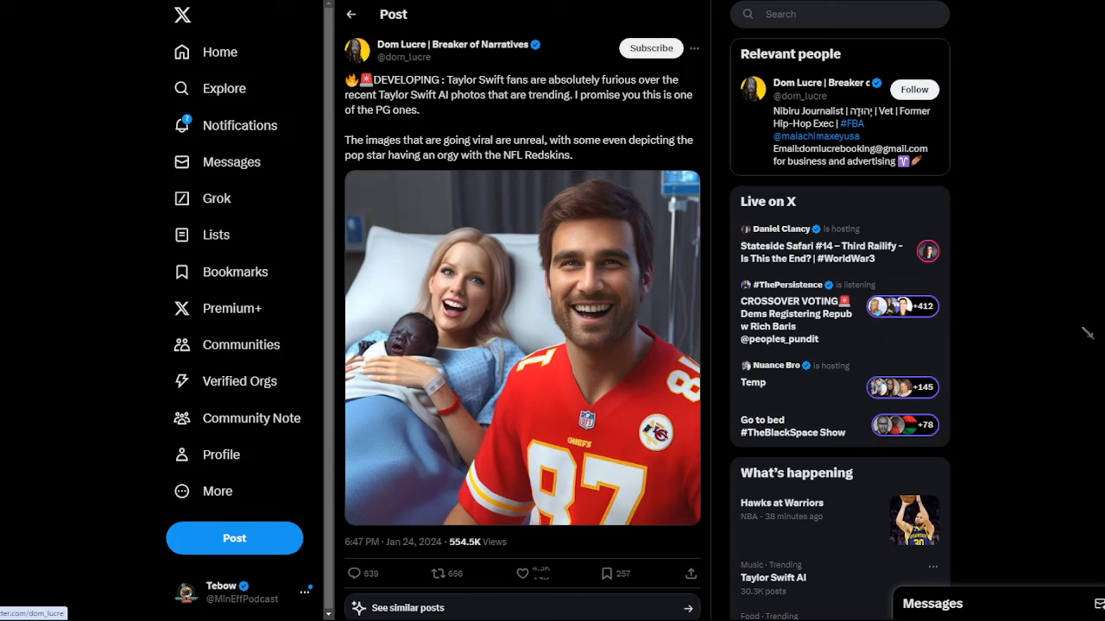
Show the Dom Lucre 'DEVELOPING' X post about fans fuming over the AI-generated Taylor Swift image.
click(521, 573)
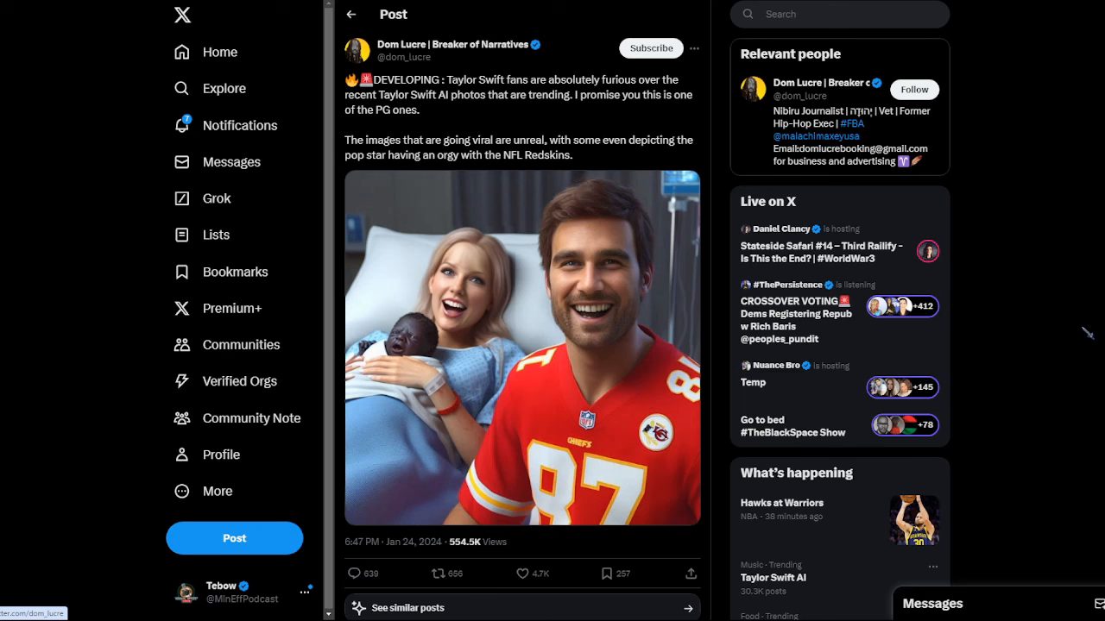
mouse_move(705, 87)
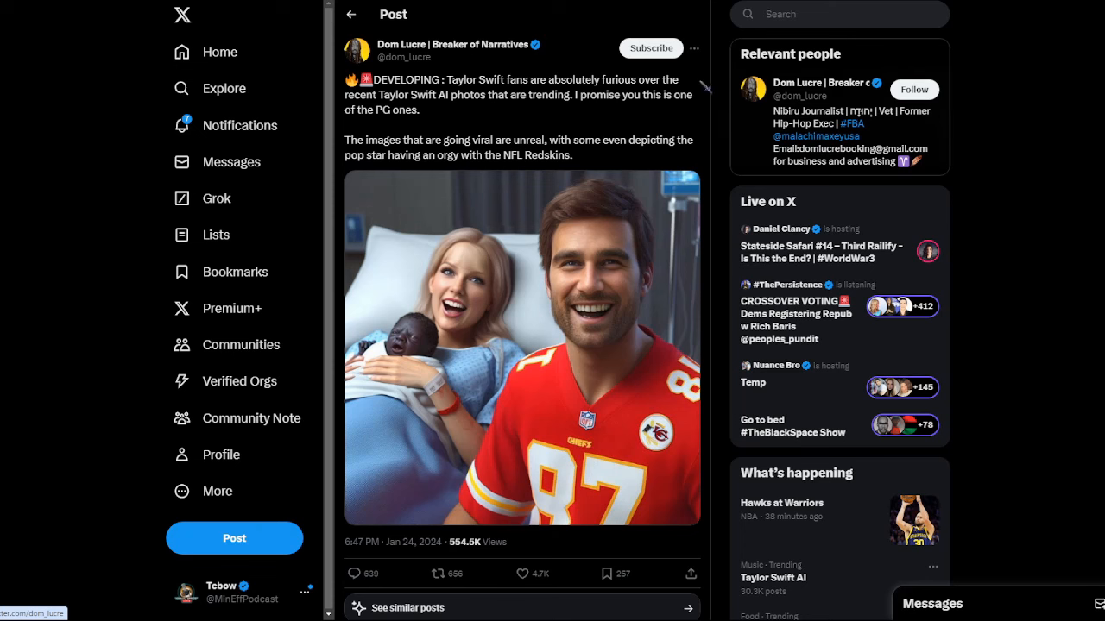
mouse_move(704, 86)
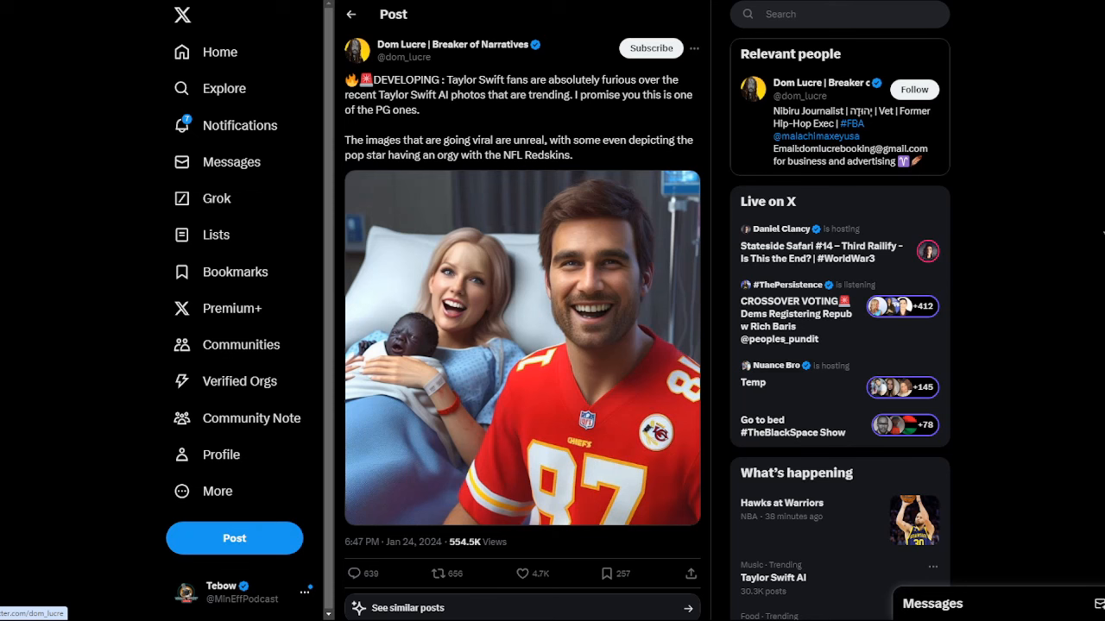
mouse_move(1074, 187)
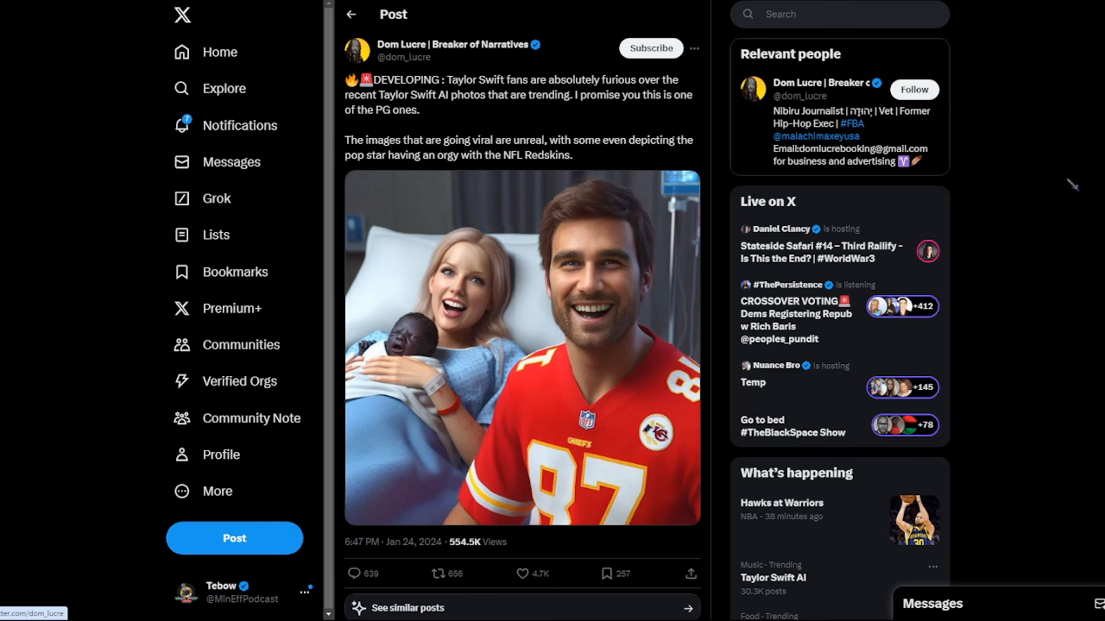
mouse_move(1090, 224)
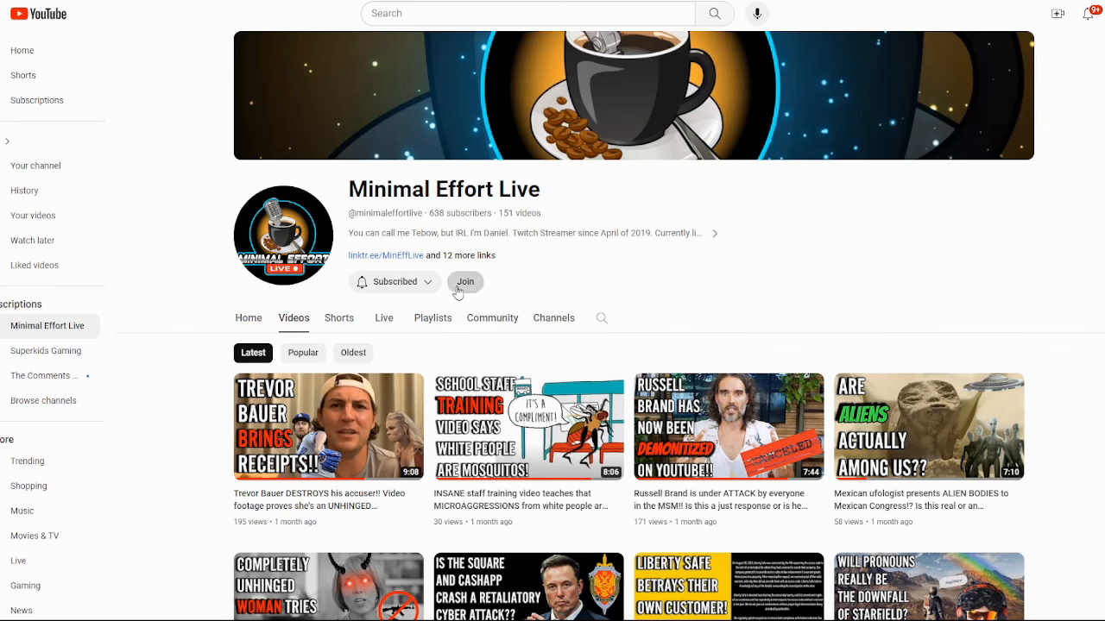
View the Minimal Effort Live channel's membership tiers via Join, then dismiss them without joining.
click(466, 284)
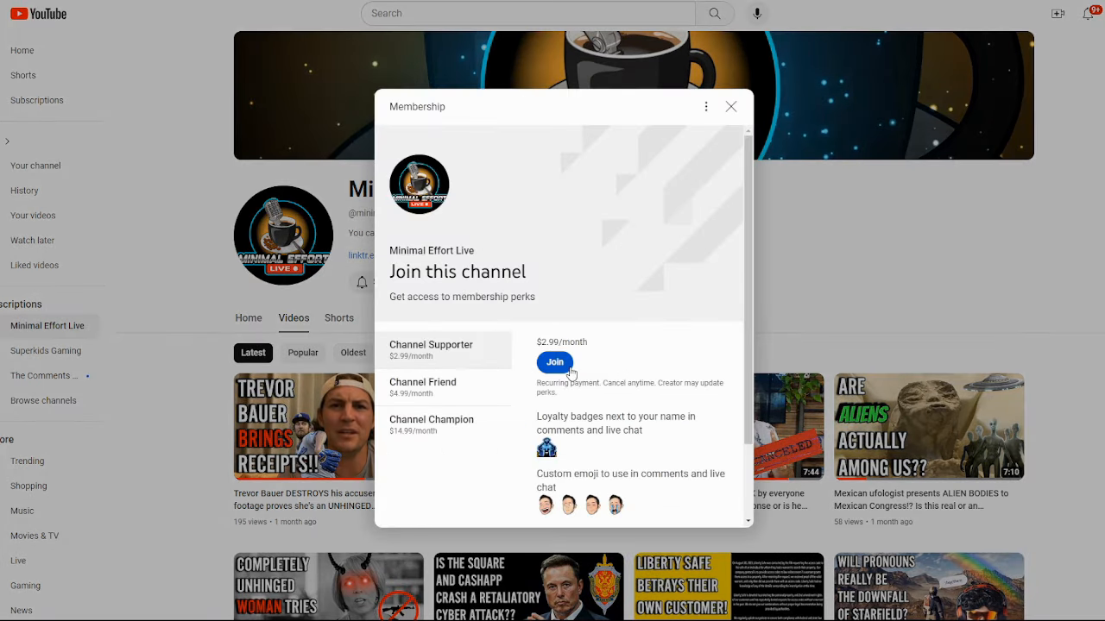
click(731, 107)
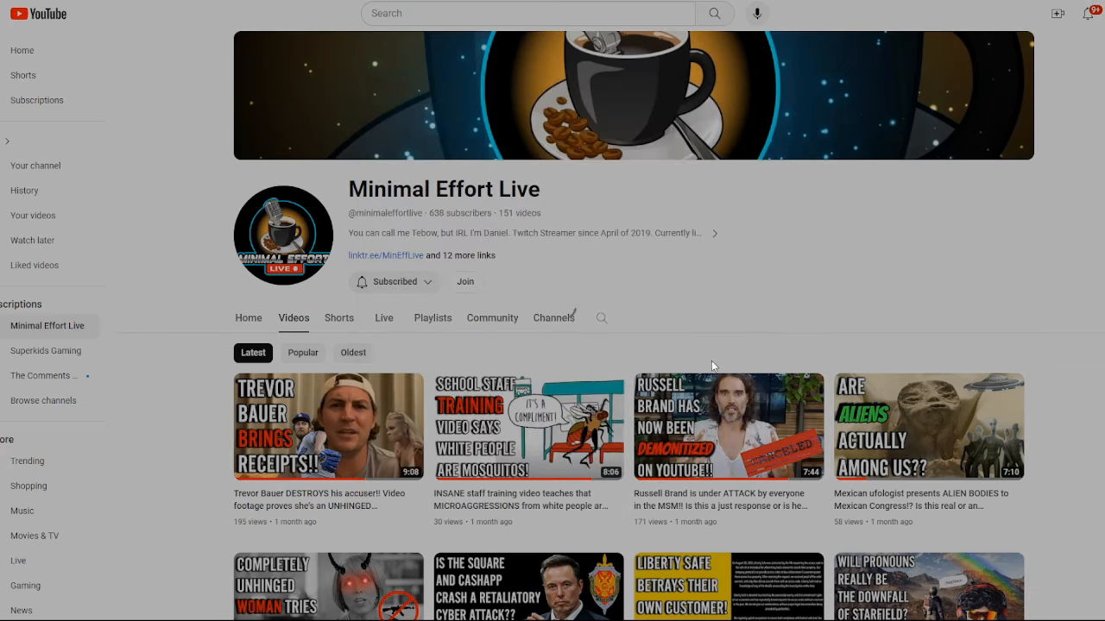